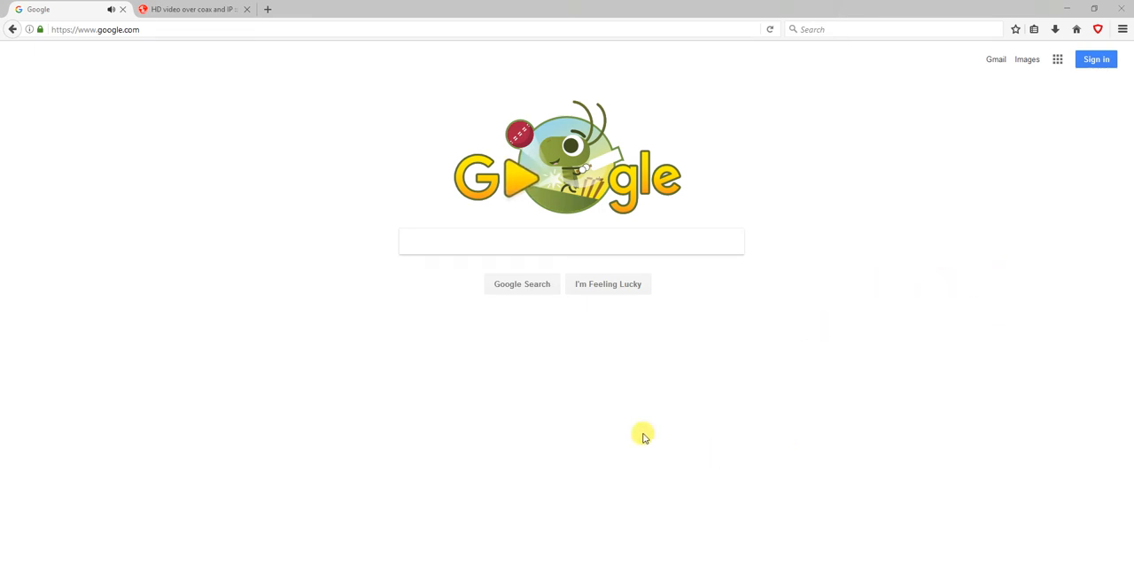
{"action": "mouse_move", "coordinate": [151, 282]}
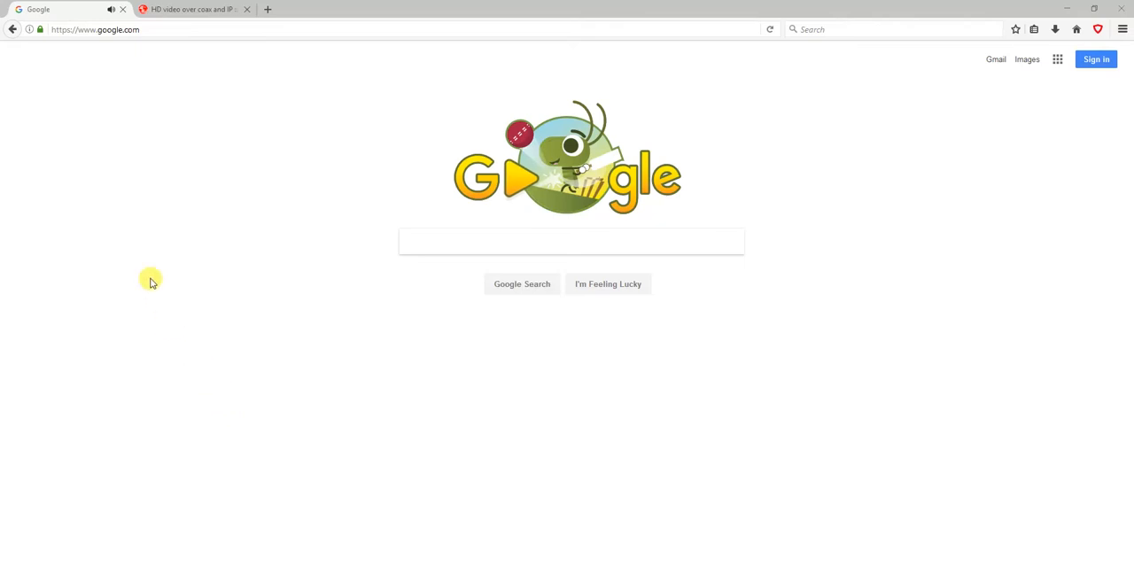
{"action": "mouse_move", "coordinate": [248, 93]}
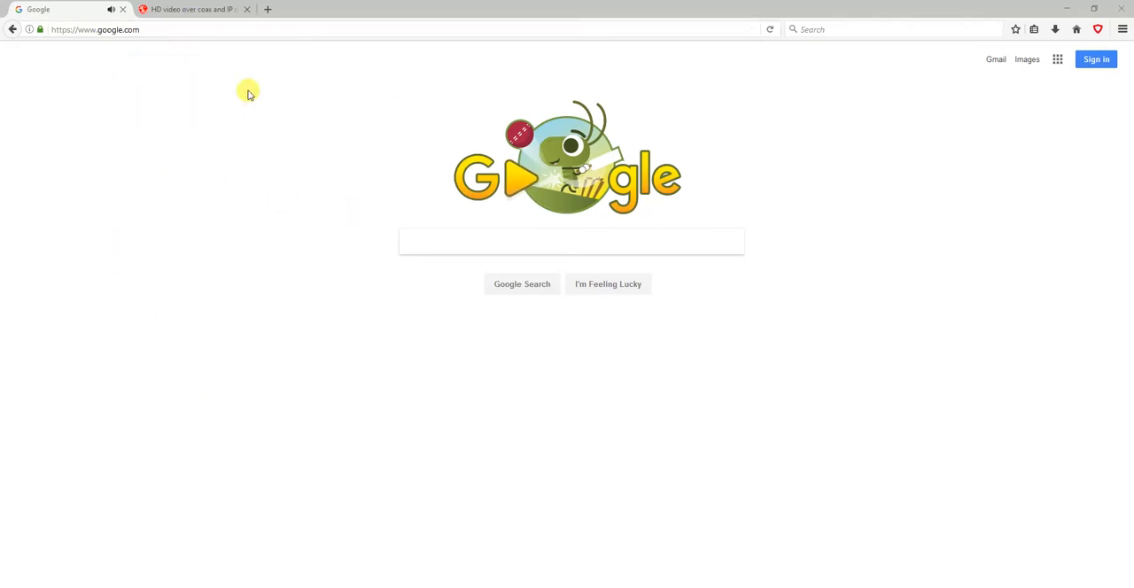
{"action": "mouse_move", "coordinate": [380, 73]}
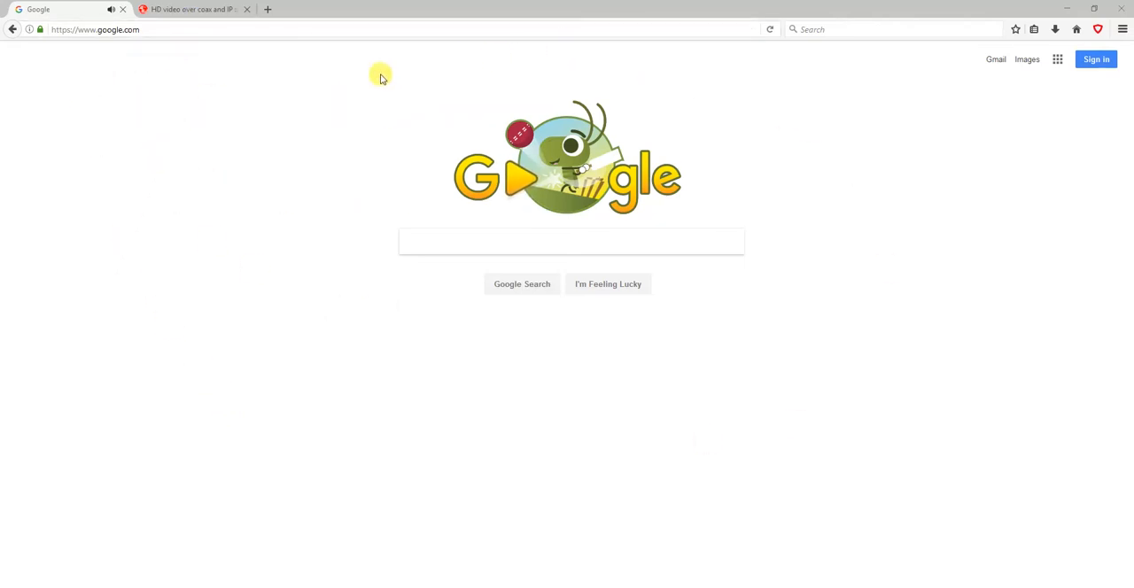
- Browse Thor Broadcast's HDMI modulators to the $3495 4 HDMI & Component HD product page
{"action": "left_click", "coordinate": [193, 9]}
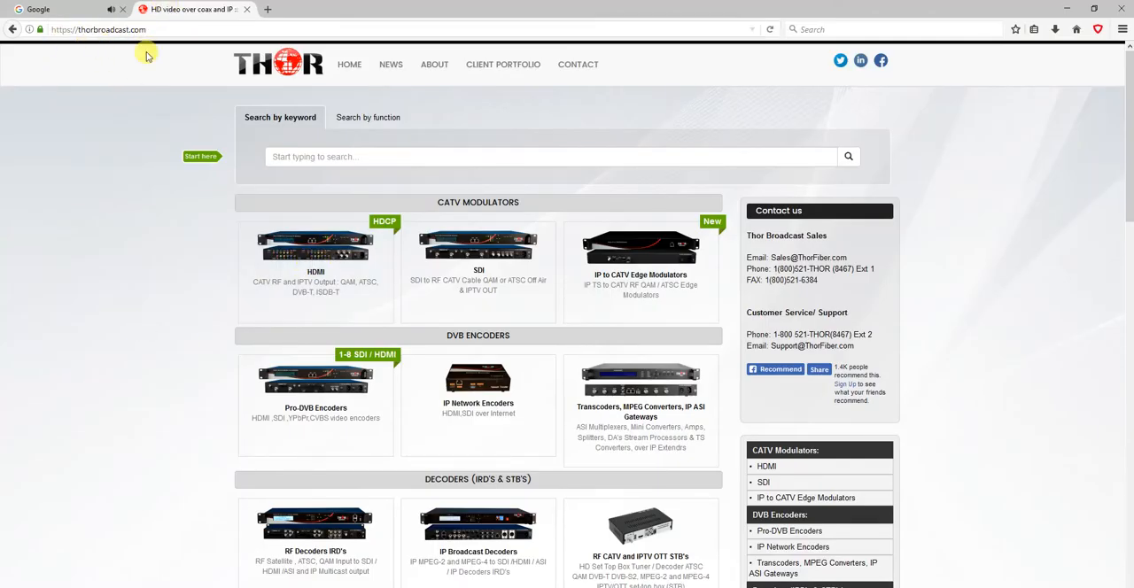
{"action": "left_click", "coordinate": [315, 243]}
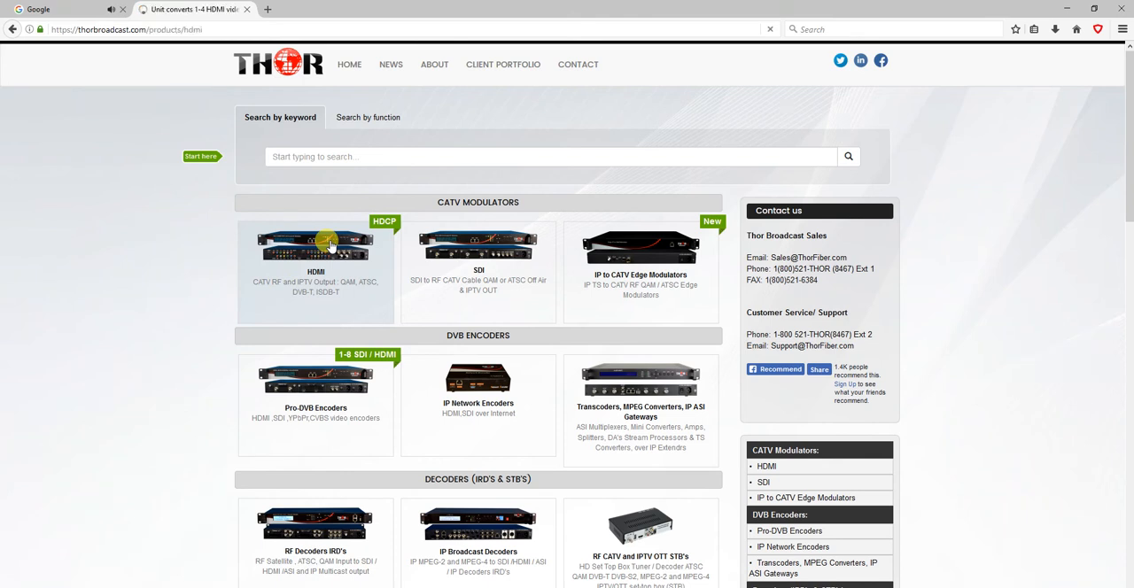
{"action": "left_click", "coordinate": [315, 244]}
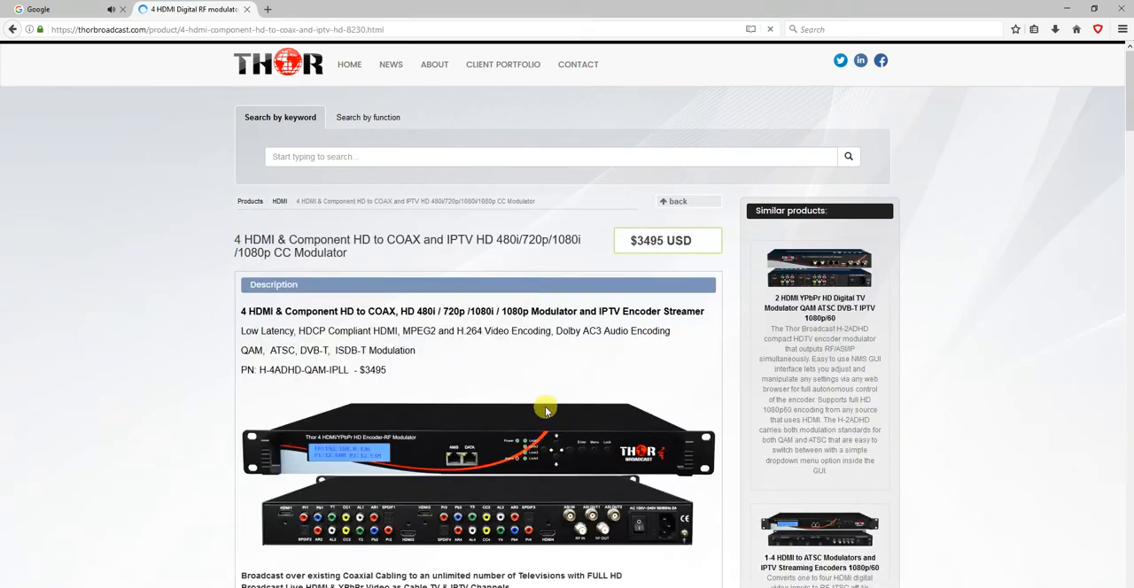
{"action": "scroll", "scroll_direction": "down", "scroll_amount": 3}
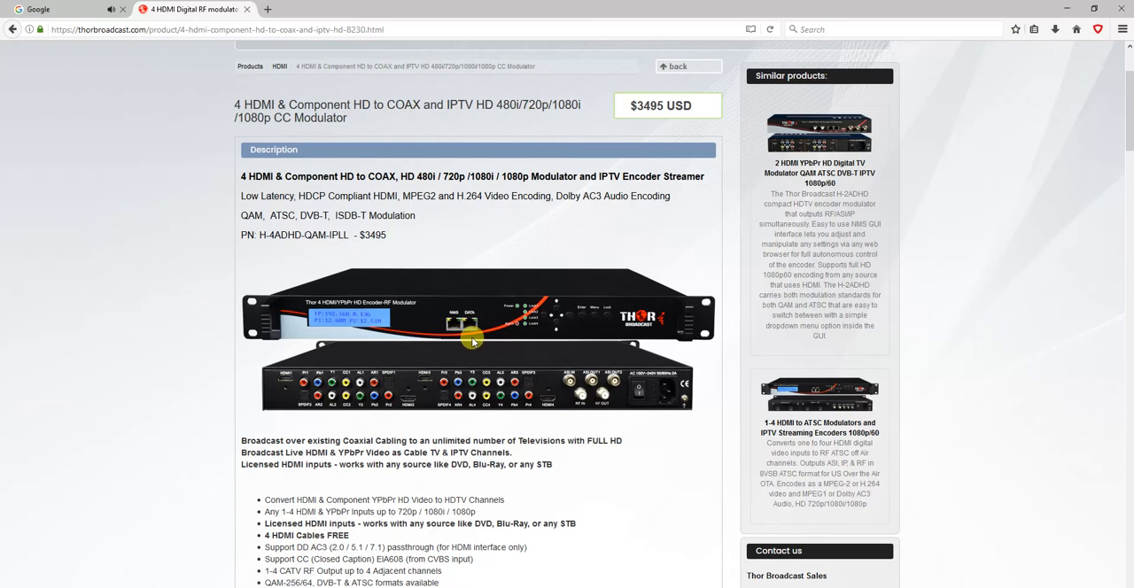
{"action": "mouse_move", "coordinate": [450, 326]}
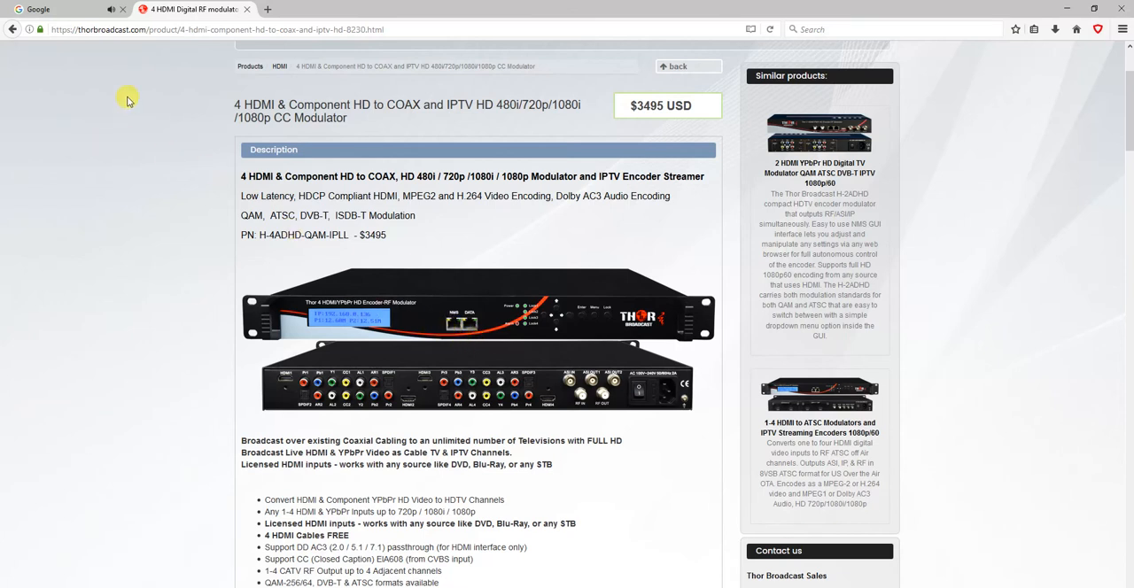
- Return to the Google tab and start typing ipconfig into a Command Prompt
{"action": "left_click", "coordinate": [62, 8]}
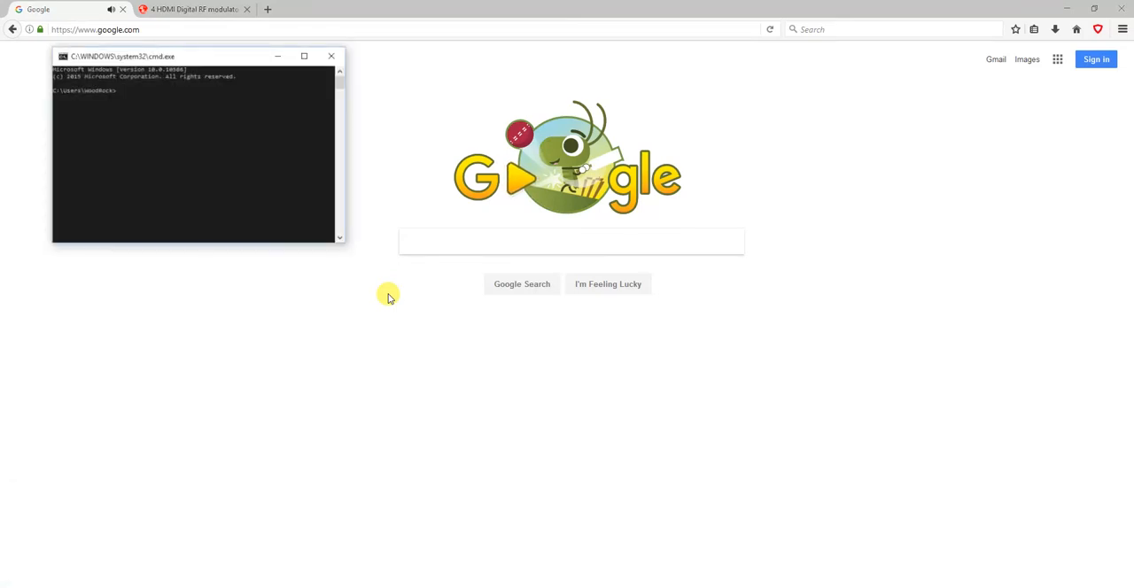
{"action": "type", "text": "ipc"}
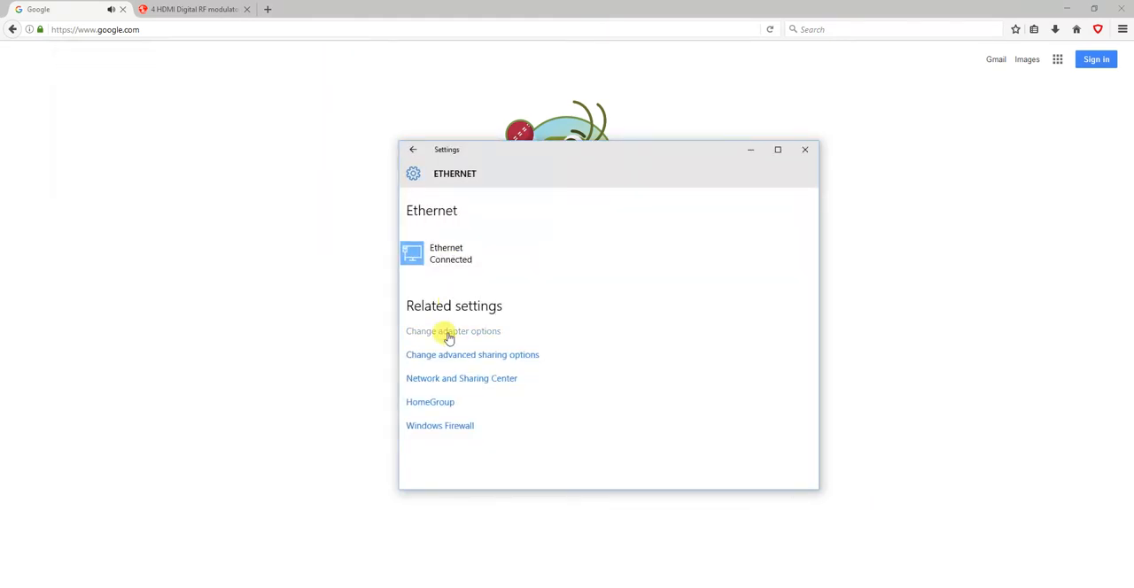
- Check the Ethernet adapter's advanced IPv4 addresses (192.168.1.67, 192.168.0.67), then close the settings
{"action": "left_click", "coordinate": [452, 330]}
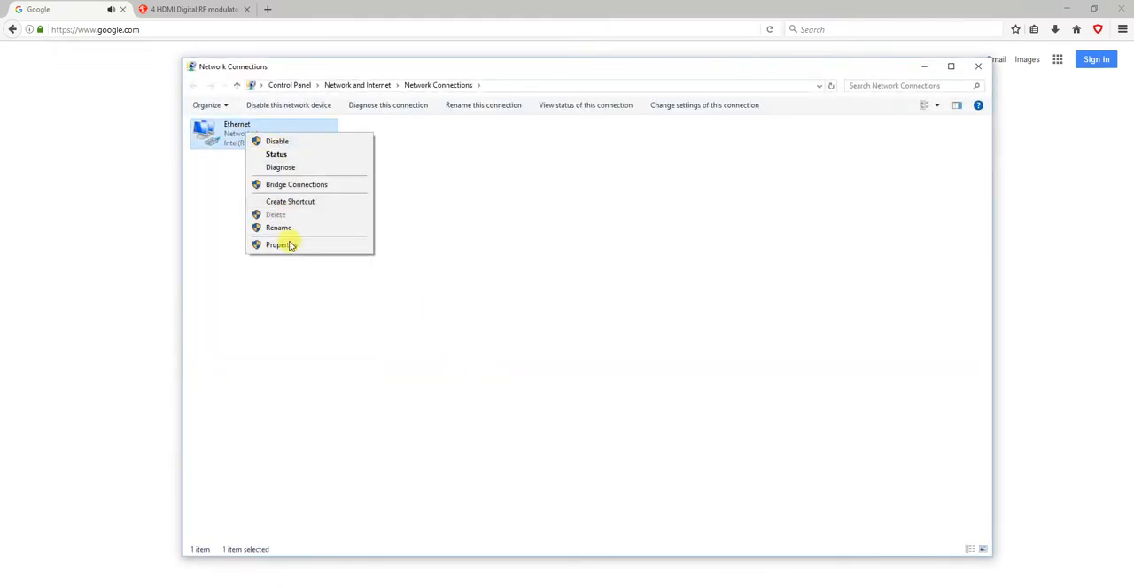
{"action": "left_click", "coordinate": [281, 244]}
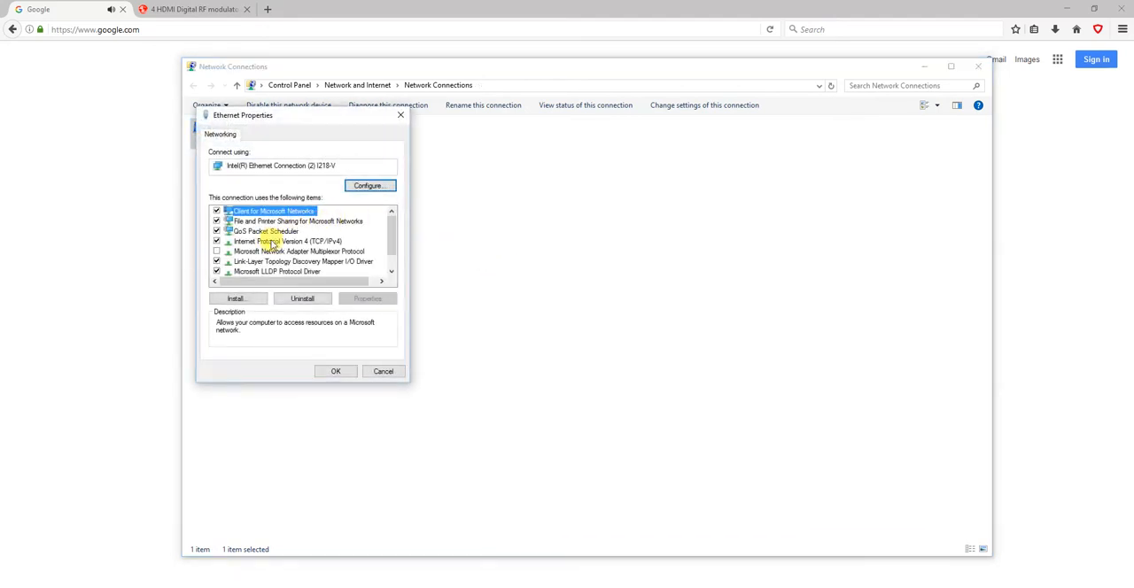
{"action": "double_click", "coordinate": [266, 241]}
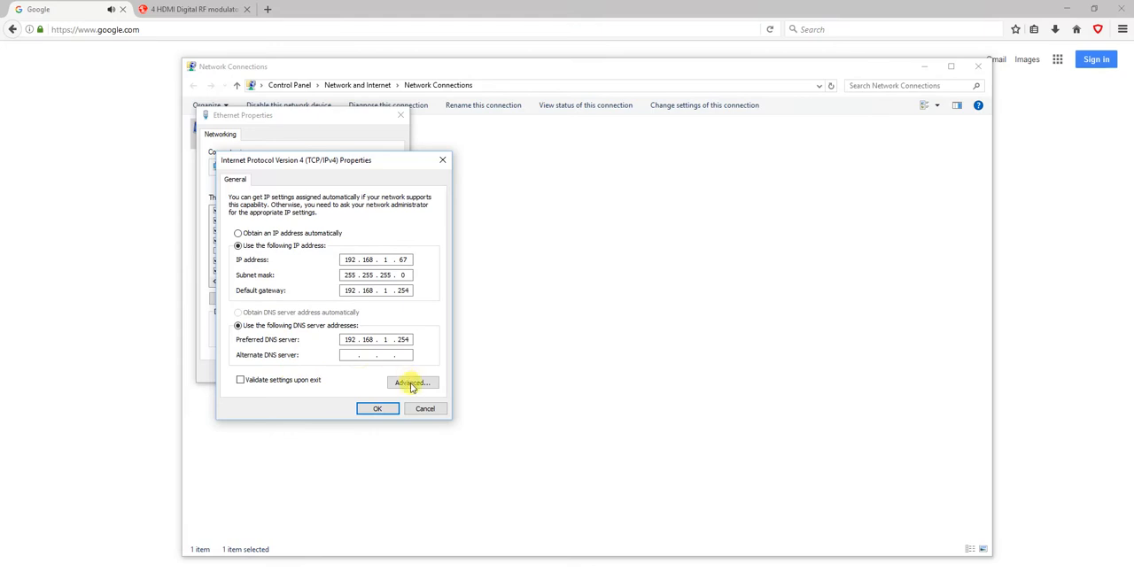
{"action": "left_click", "coordinate": [411, 382]}
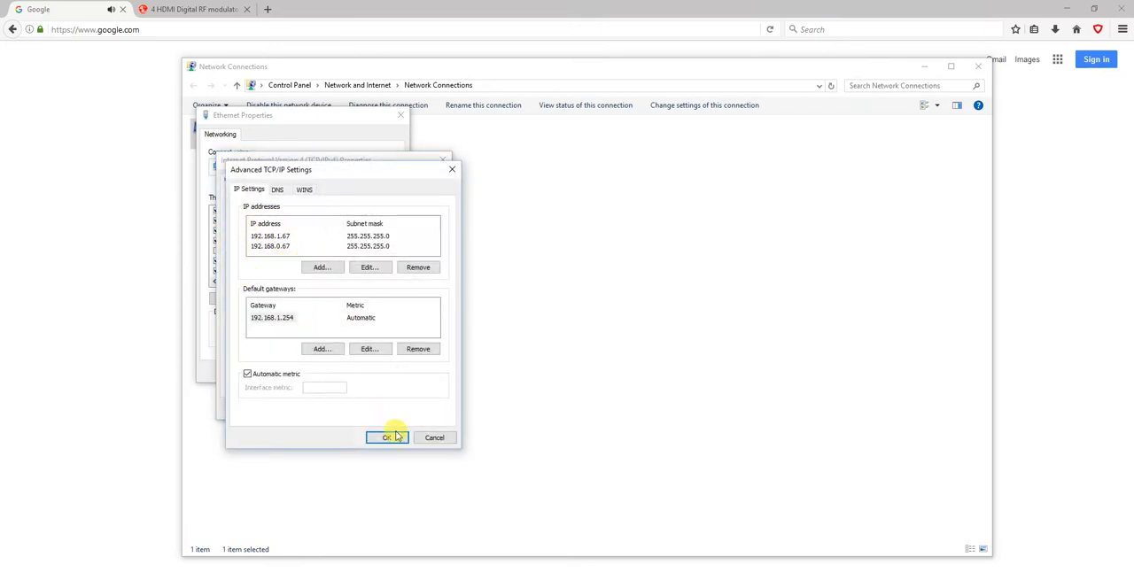
{"action": "left_click", "coordinate": [386, 437]}
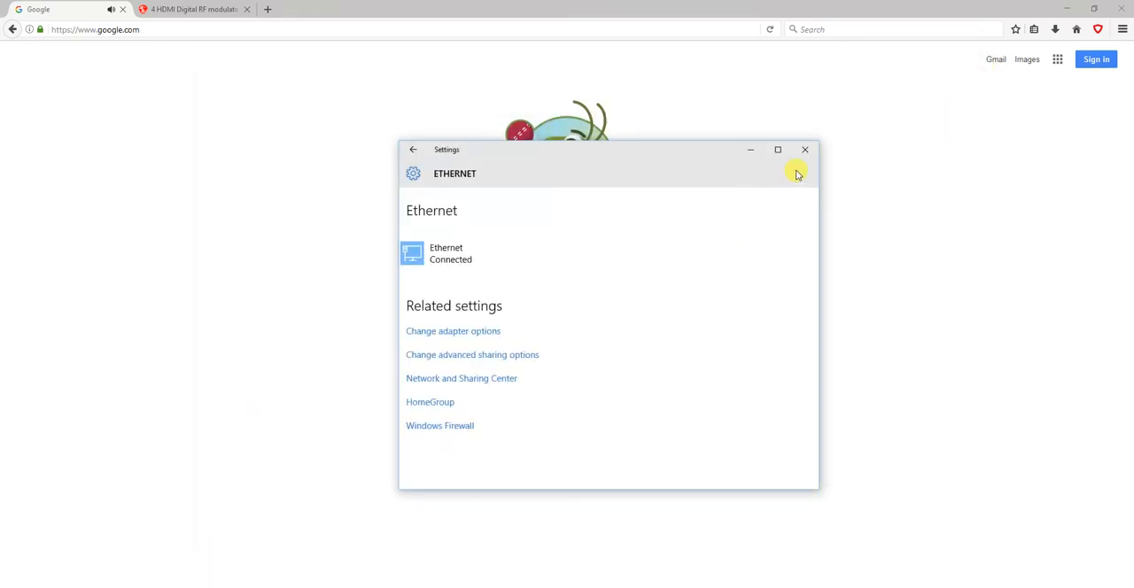
{"action": "left_click", "coordinate": [804, 149]}
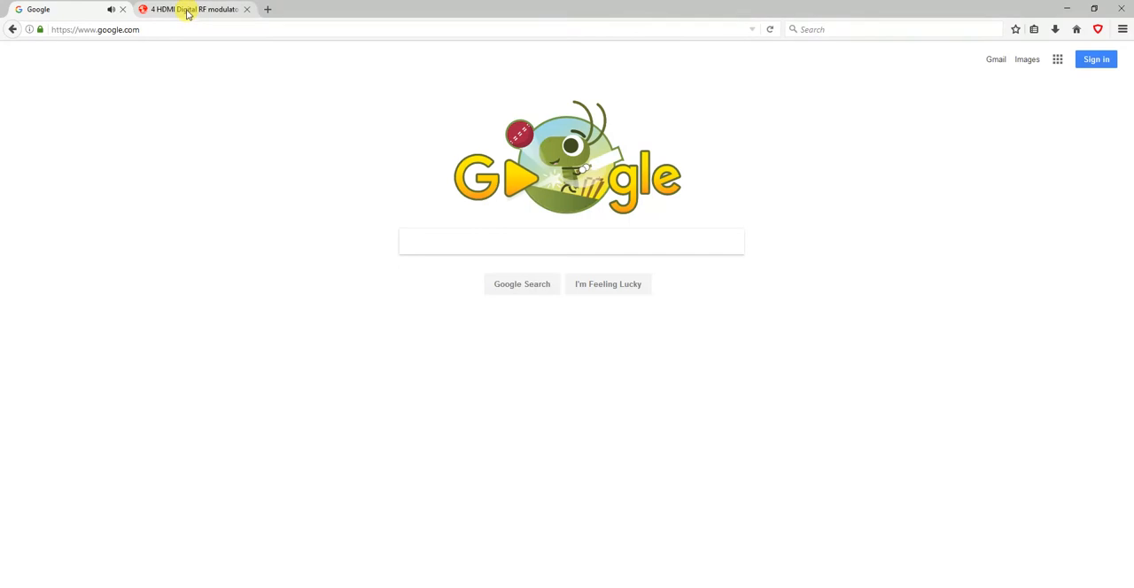
{"action": "left_click", "coordinate": [193, 9]}
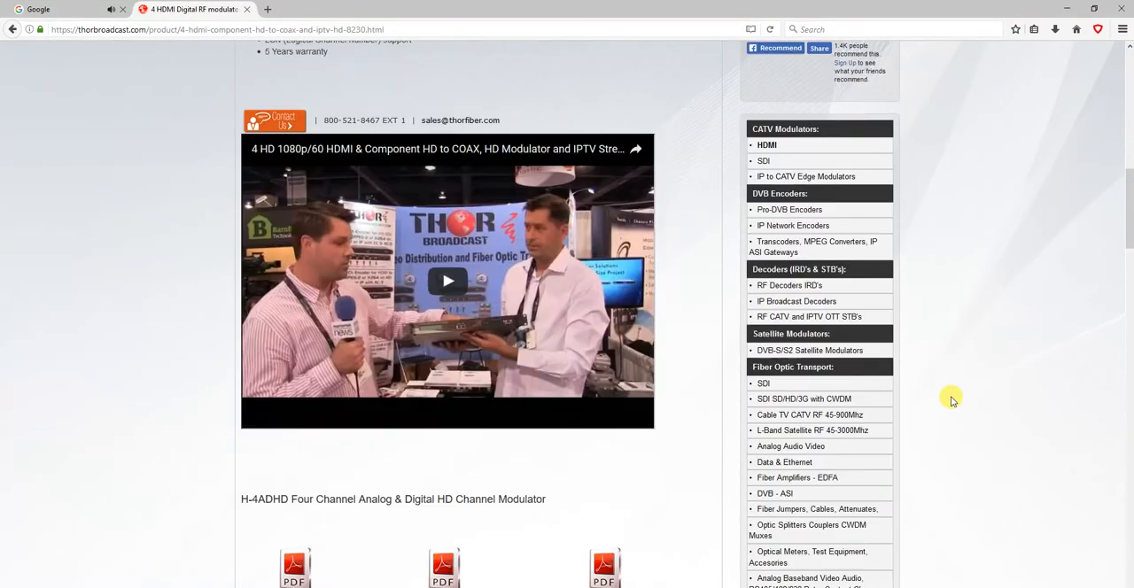
{"action": "scroll", "scroll_direction": "down", "scroll_amount": 3}
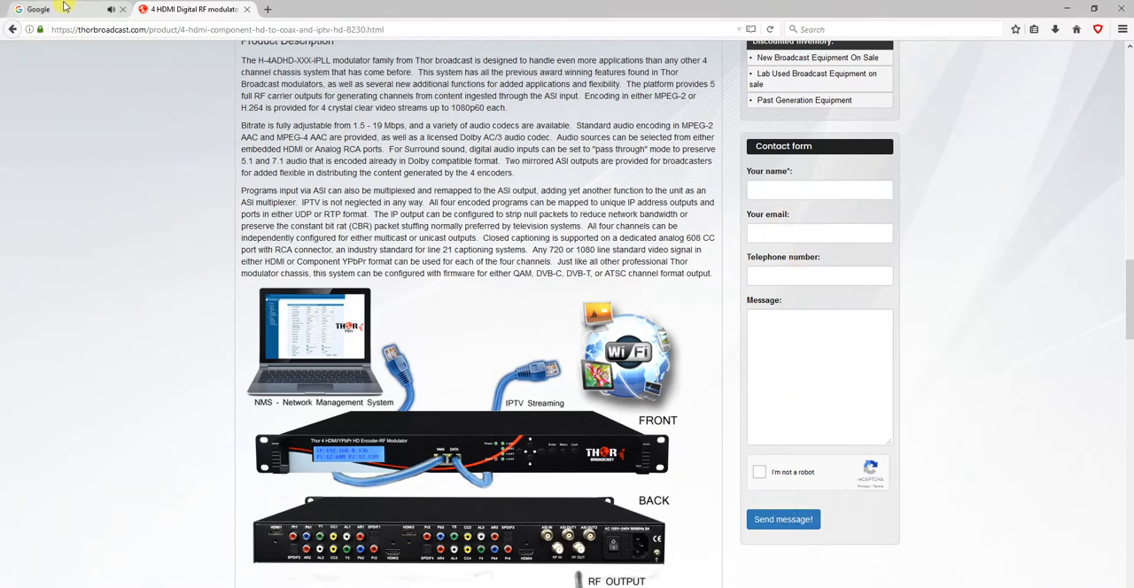
{"action": "left_click", "coordinate": [57, 9]}
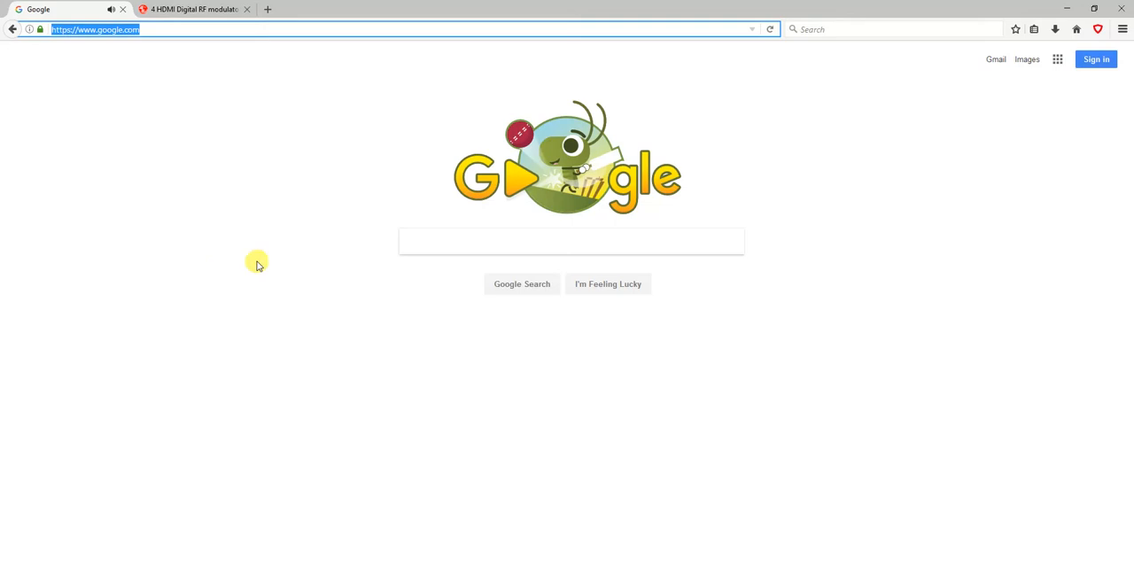
- Go to 192.168.0.136 and sign in to the web management as admin
{"action": "type", "text": "192.168.0.136/"}
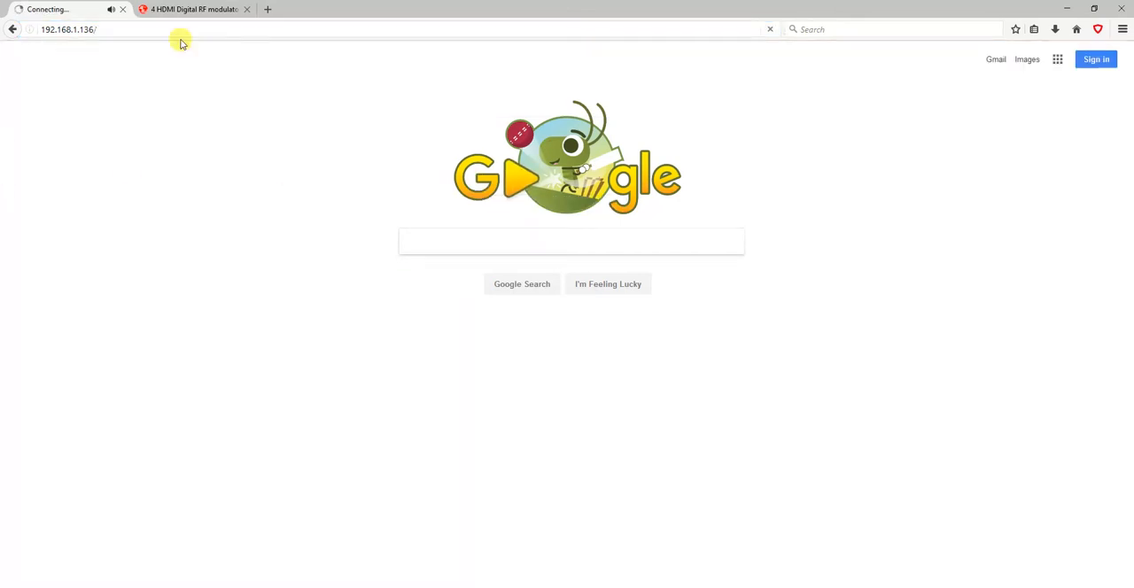
{"action": "left_click", "coordinate": [68, 29]}
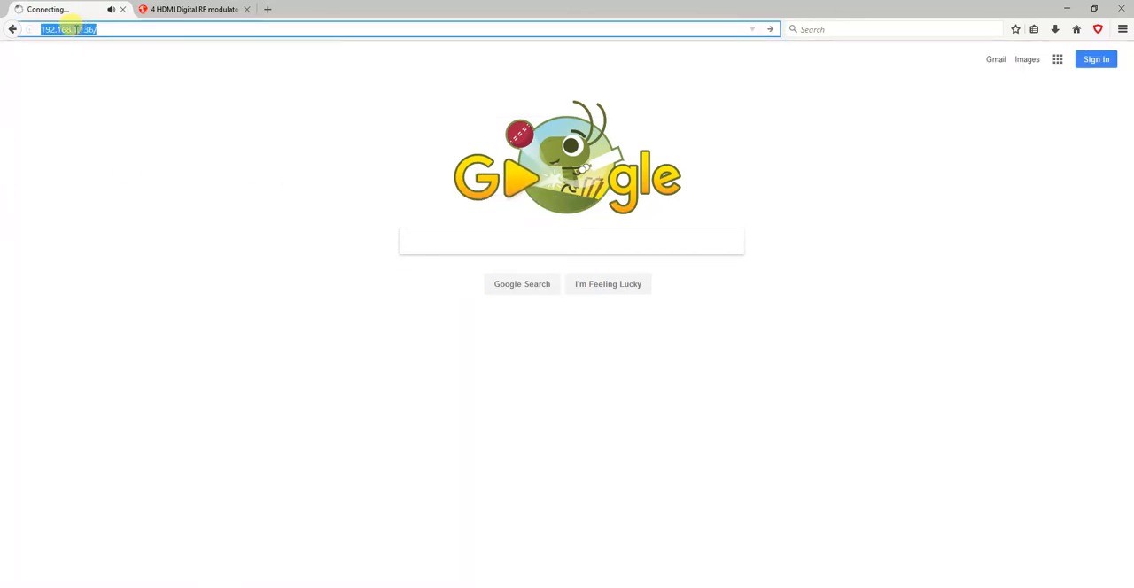
{"action": "left_click", "coordinate": [68, 29]}
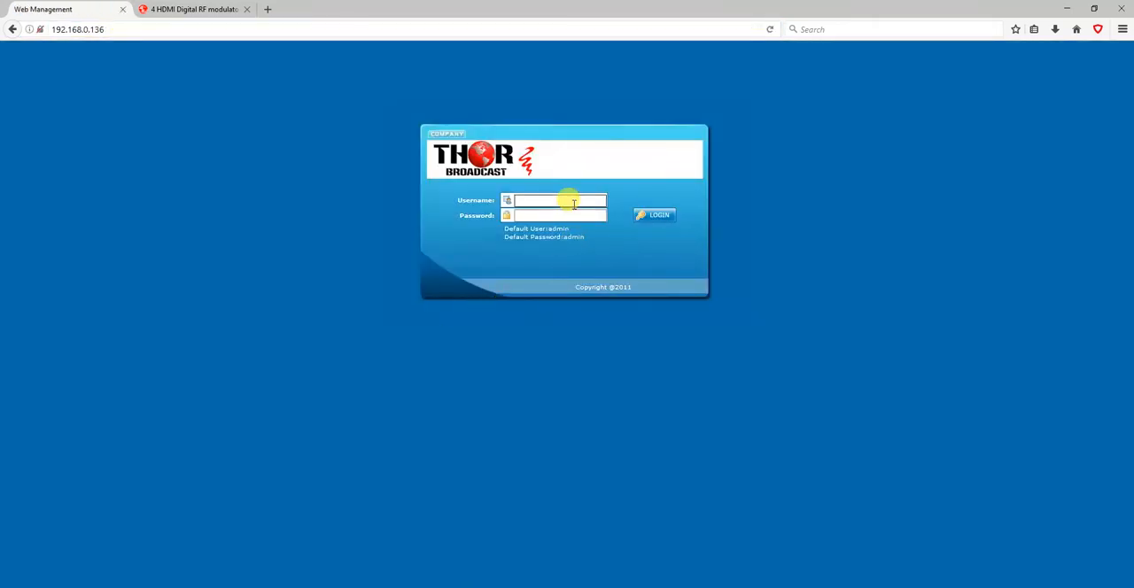
{"action": "type", "text": "admin"}
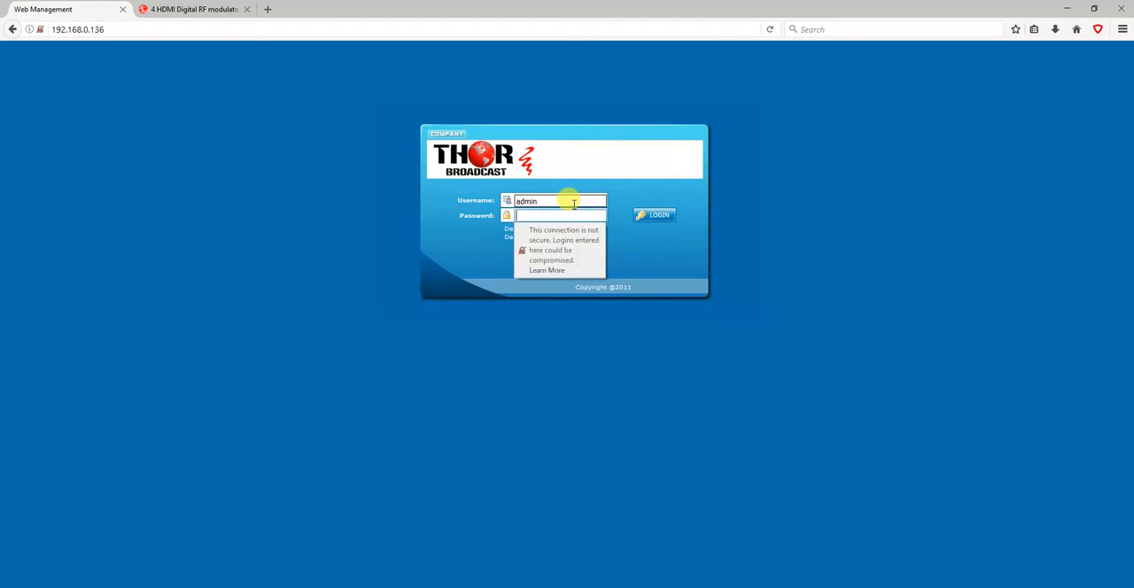
{"action": "left_click", "coordinate": [654, 214]}
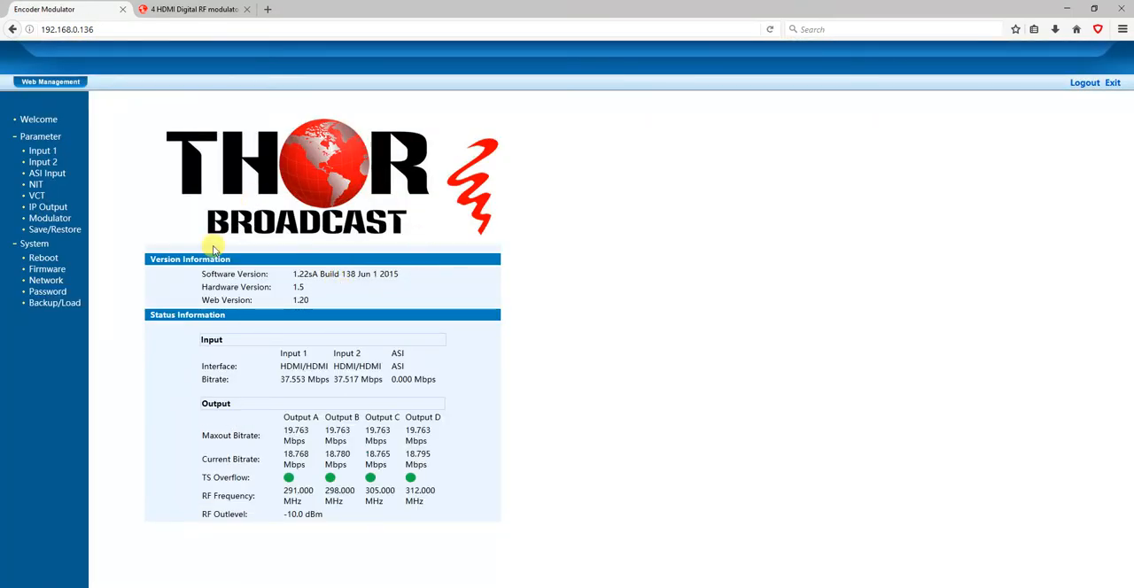
{"action": "mouse_move", "coordinate": [285, 443]}
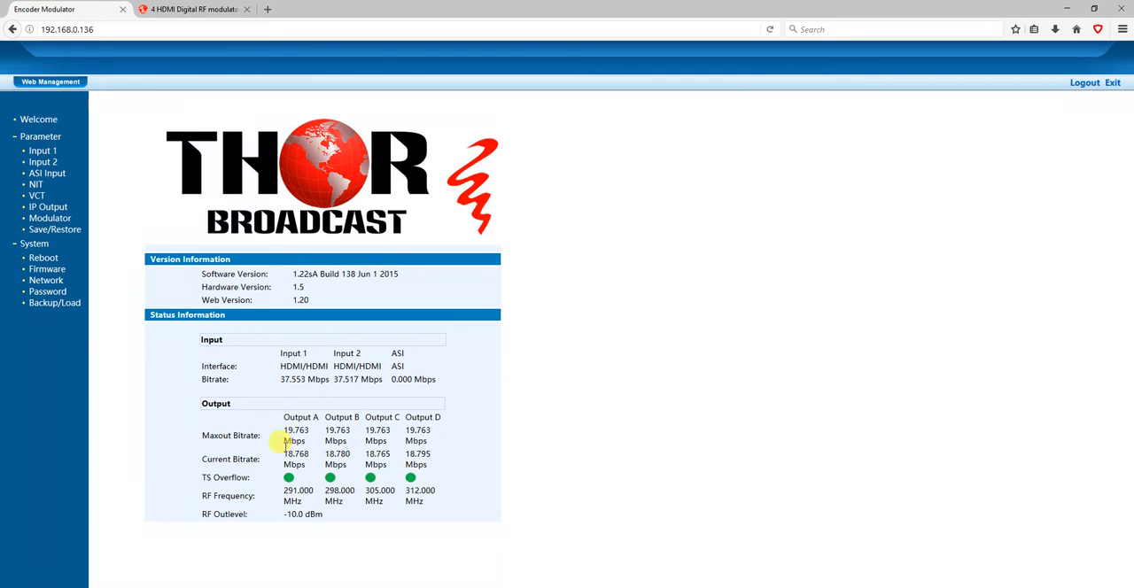
{"action": "mouse_move", "coordinate": [276, 464]}
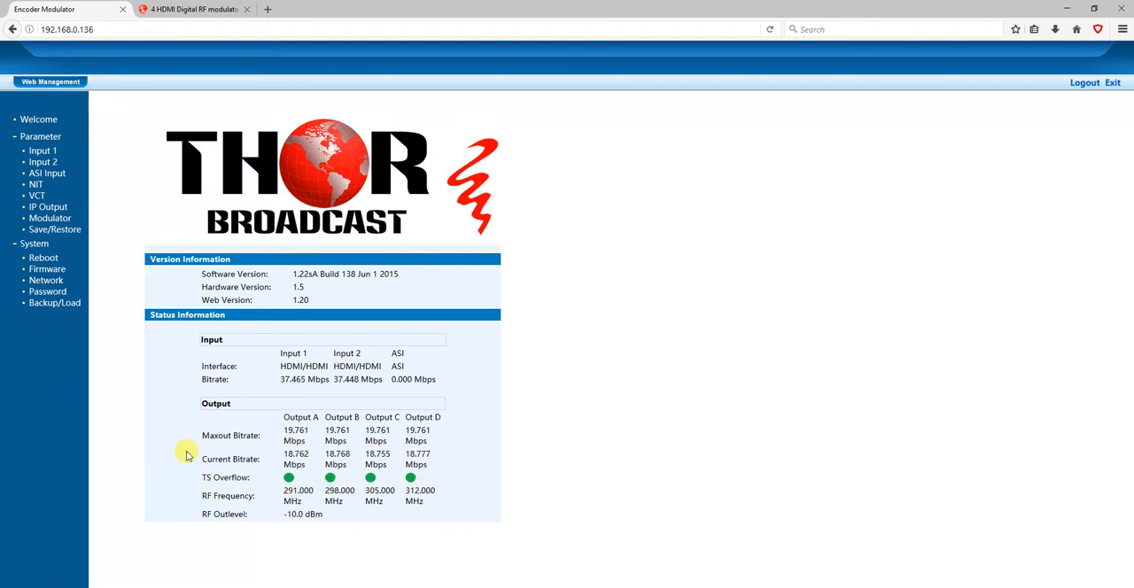
- Leave the 291–312 MHz status overview for the Input 1 parameter page
{"action": "left_click", "coordinate": [43, 151]}
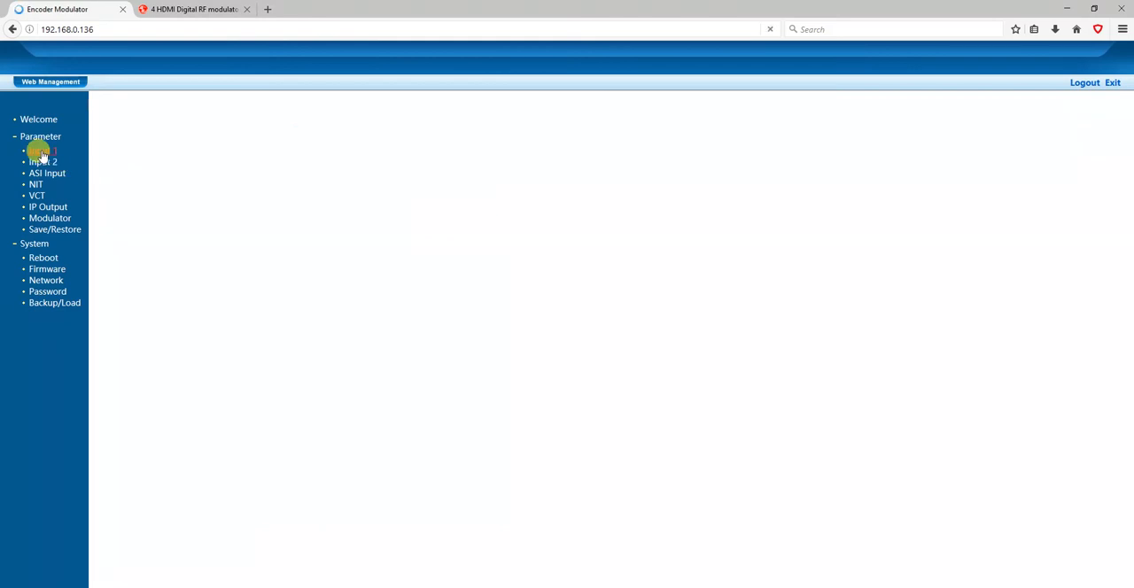
- On the Input 1 encoder page, keep closed captions on for the first channel
{"action": "left_click", "coordinate": [41, 150]}
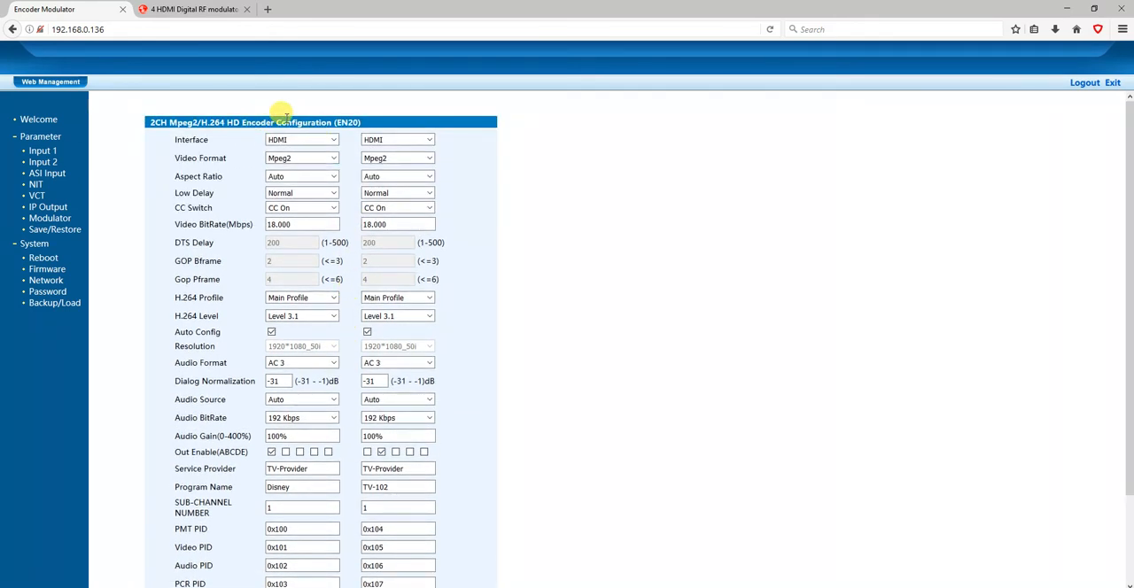
{"action": "left_click", "coordinate": [301, 139]}
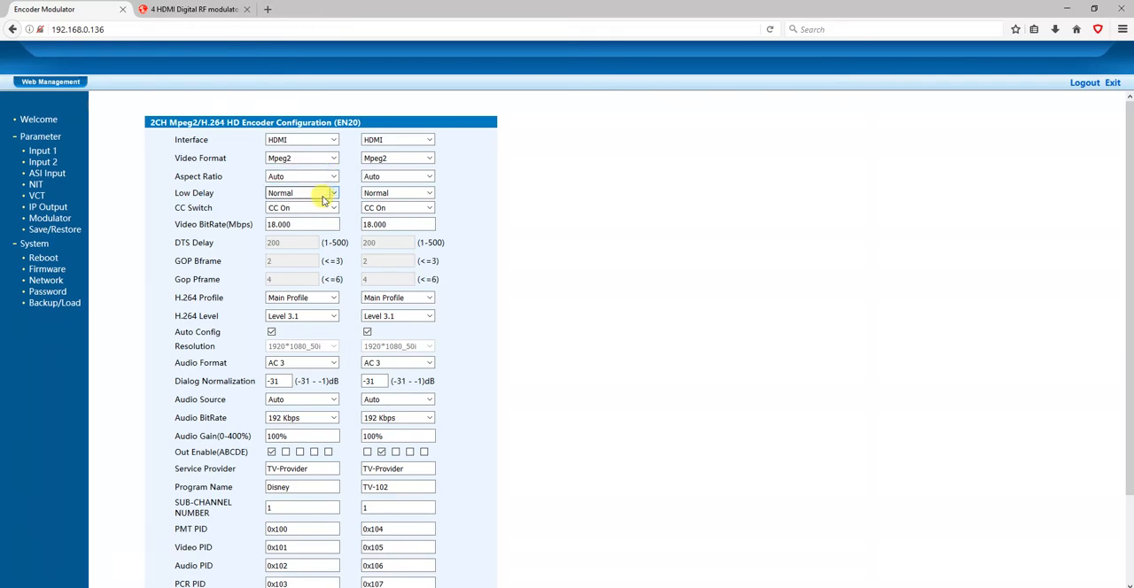
{"action": "left_click", "coordinate": [301, 192]}
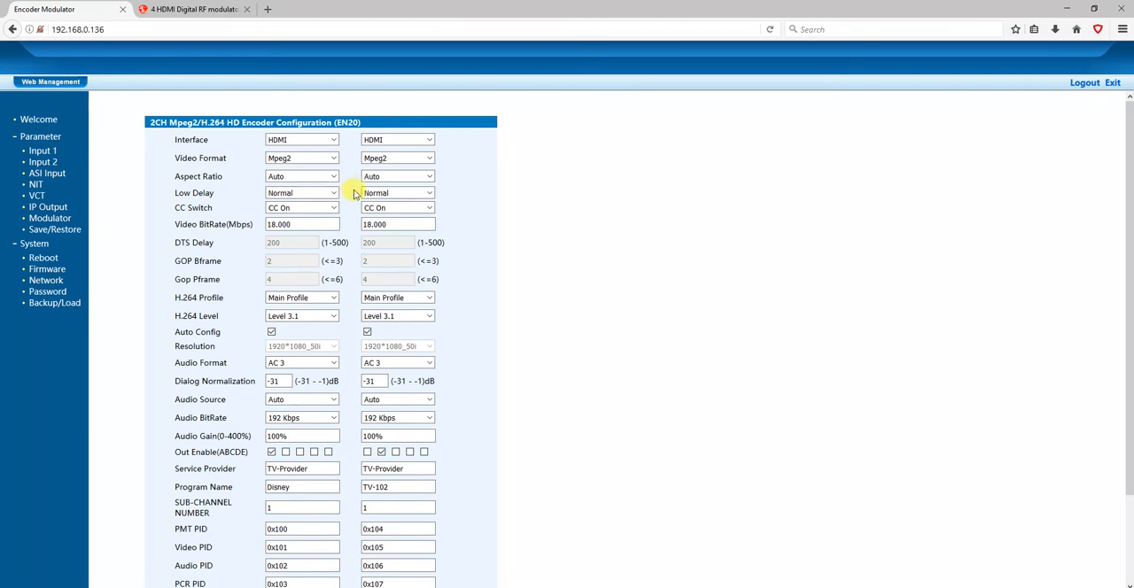
{"action": "mouse_move", "coordinate": [354, 167]}
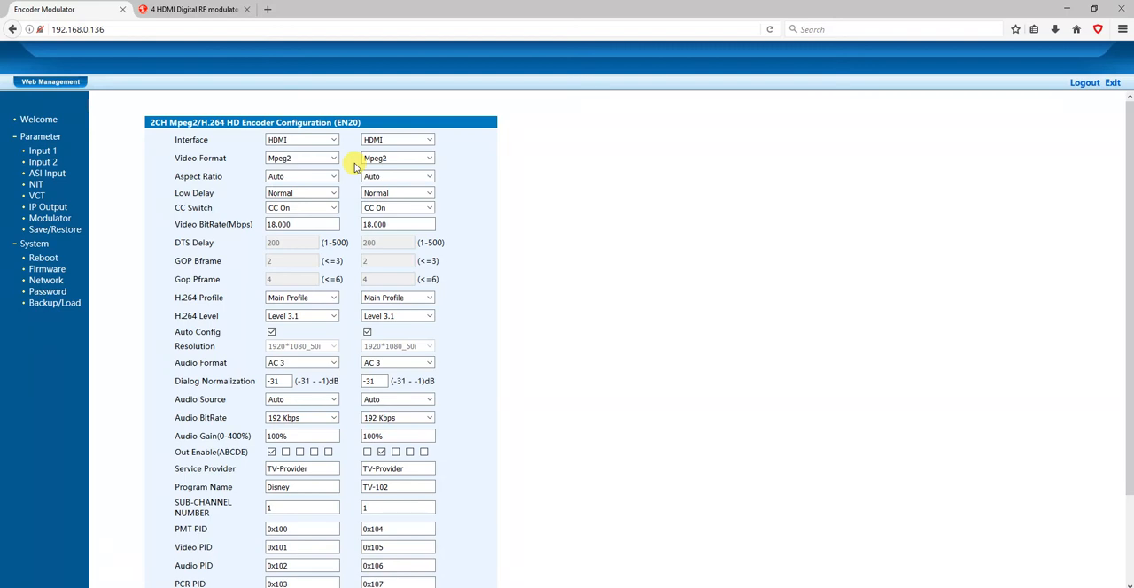
{"action": "mouse_move", "coordinate": [339, 206]}
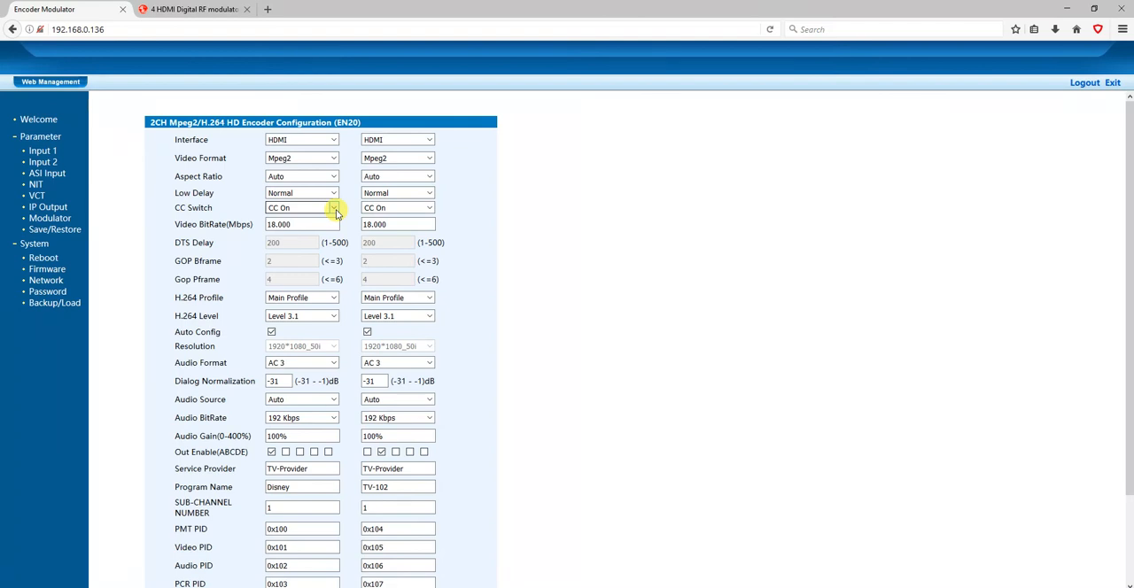
{"action": "left_click", "coordinate": [334, 207]}
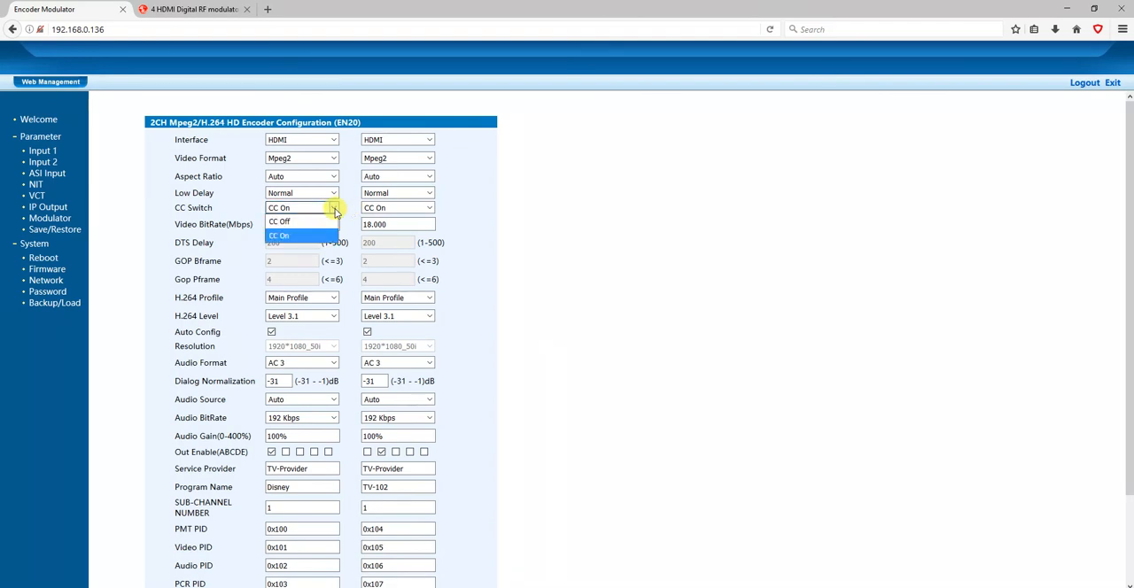
{"action": "left_click", "coordinate": [302, 208]}
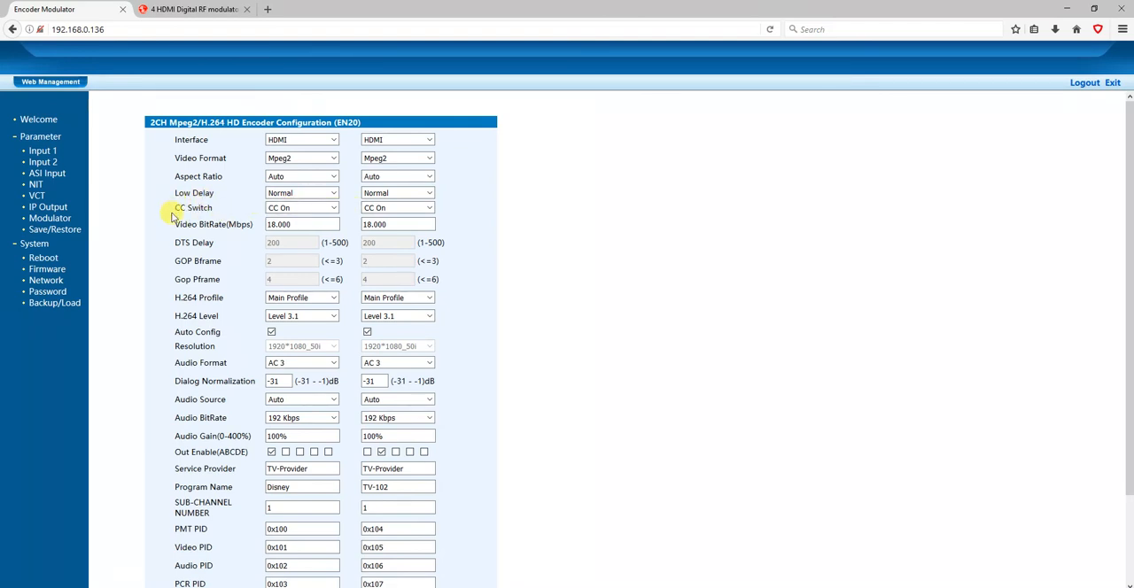
{"action": "mouse_move", "coordinate": [219, 240]}
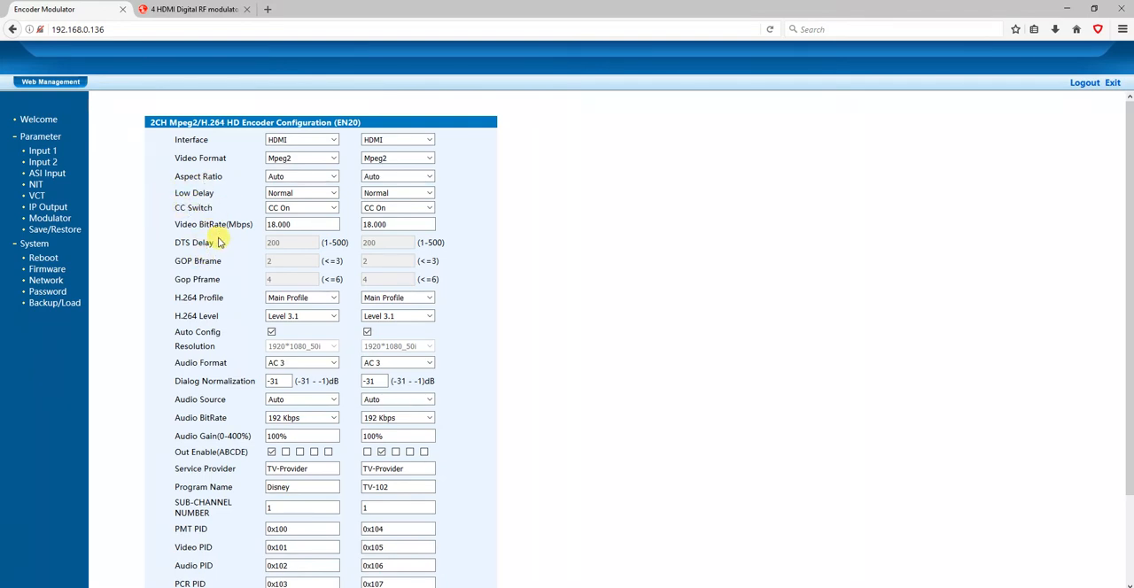
- Rename the second channel's program from TV-102 to ESPN
{"action": "scroll", "scroll_direction": "down", "scroll_amount": 3}
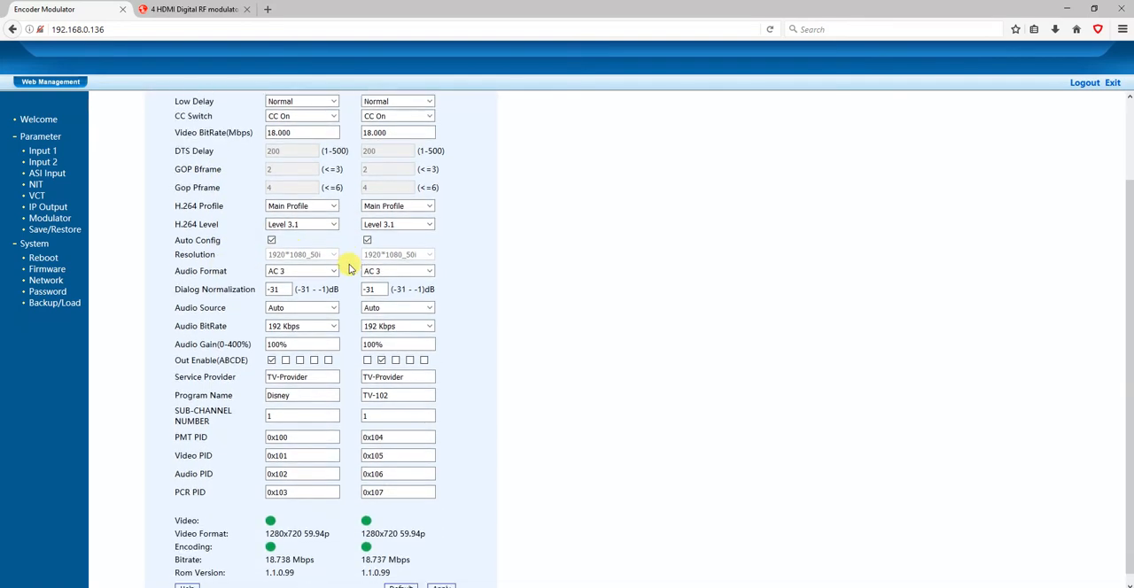
{"action": "left_click", "coordinate": [301, 270]}
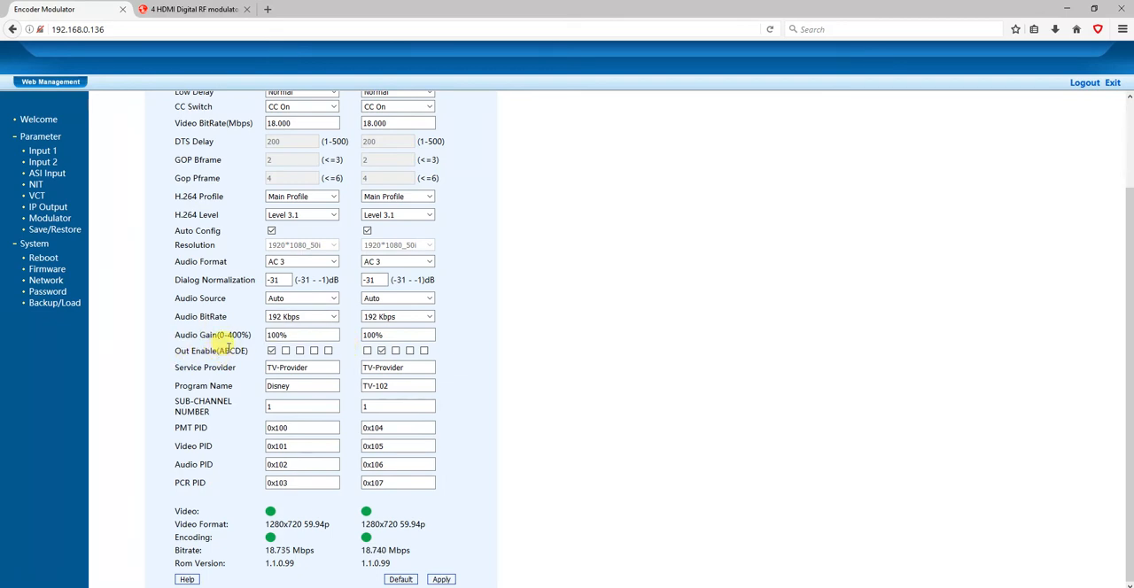
{"action": "left_click", "coordinate": [409, 351]}
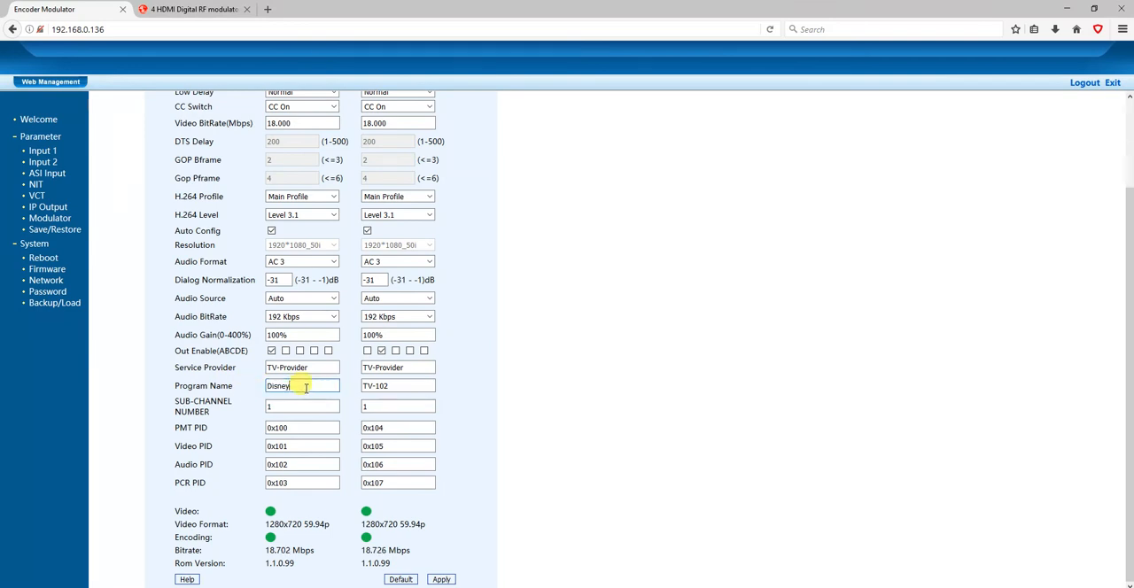
{"action": "triple_click", "coordinate": [397, 385]}
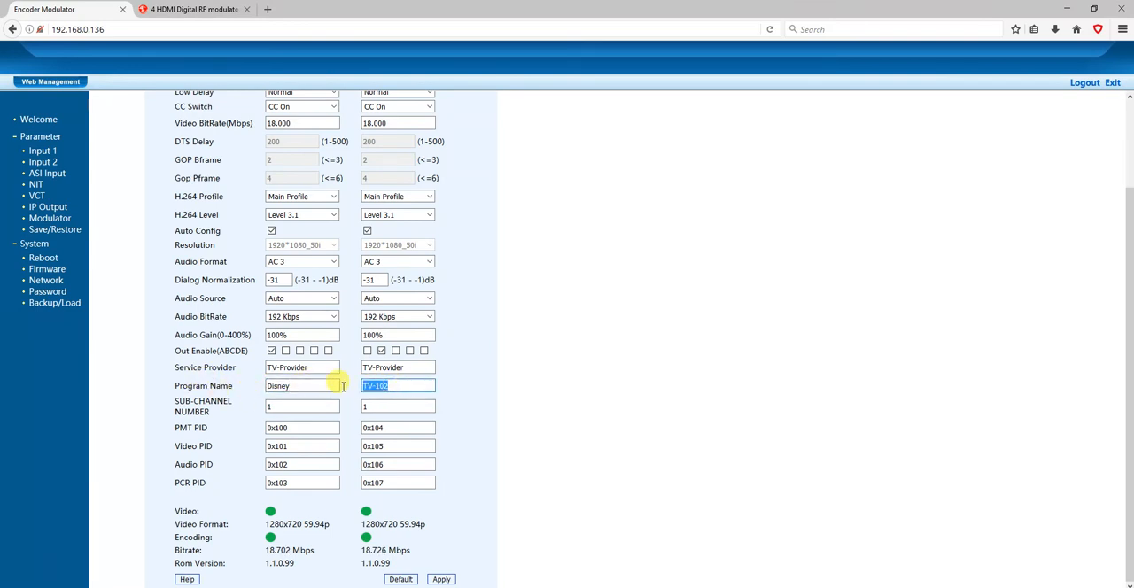
{"action": "type", "text": "ESPN"}
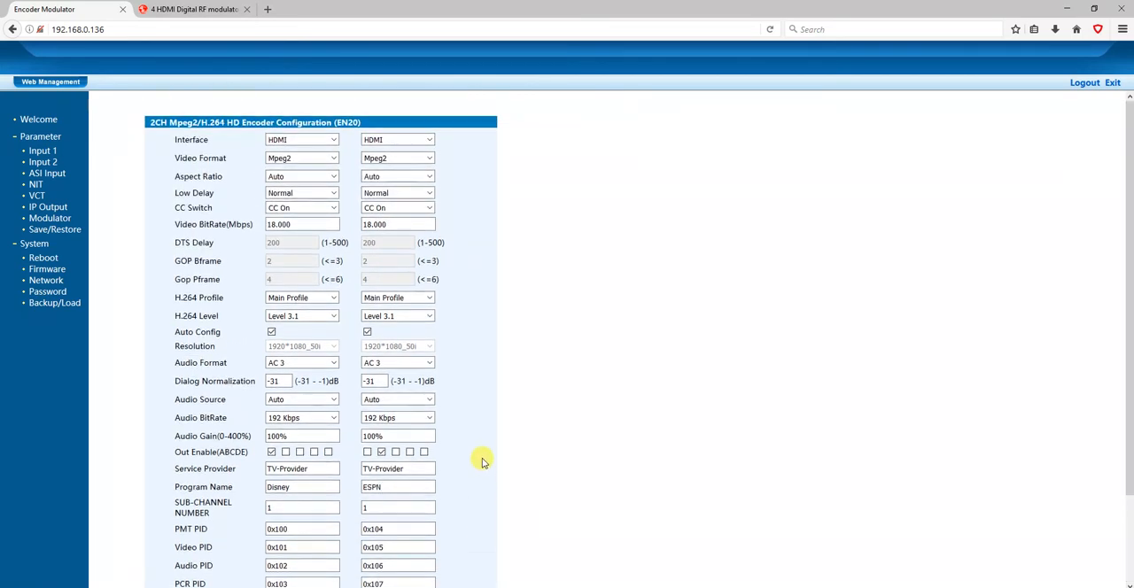
- Review the Input 2 encoder page with TV-201 and TV-202, then load another parameter page
{"action": "scroll", "scroll_direction": "down", "scroll_amount": 3}
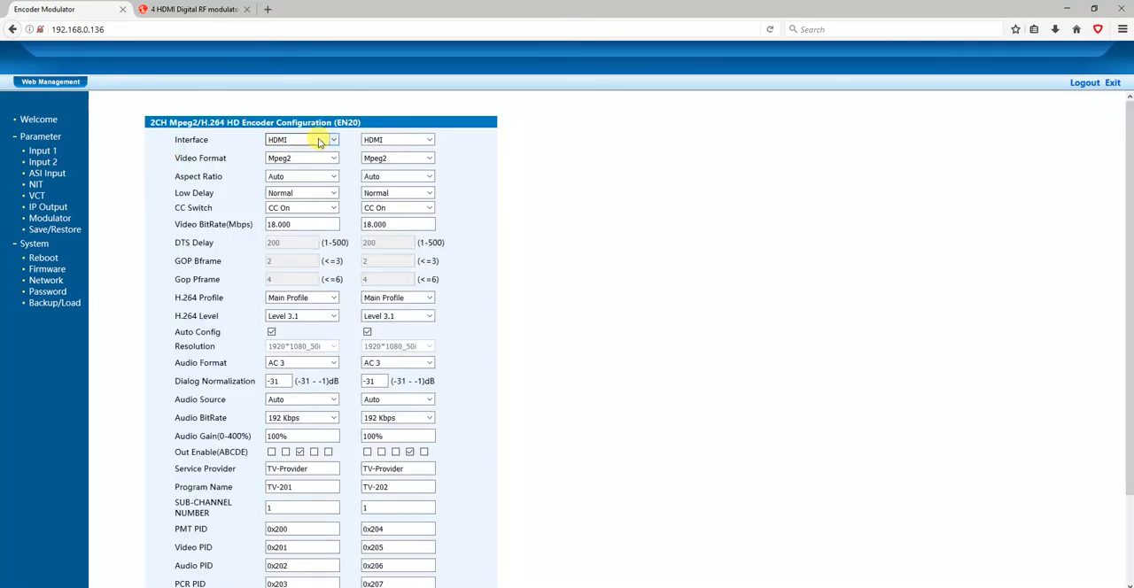
{"action": "scroll", "scroll_direction": "down", "scroll_amount": 3}
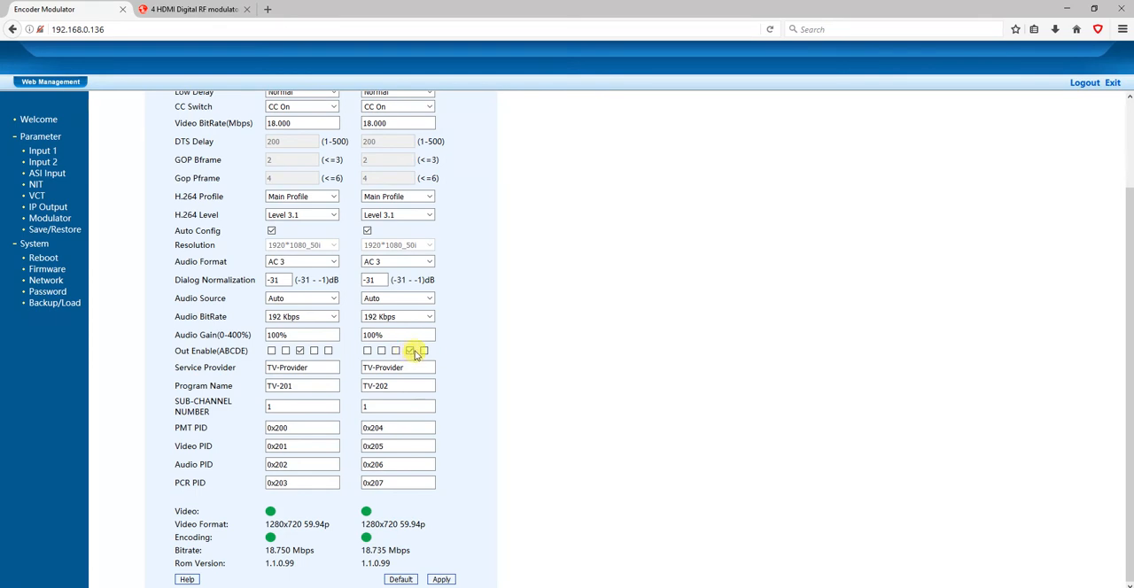
{"action": "left_click", "coordinate": [410, 351]}
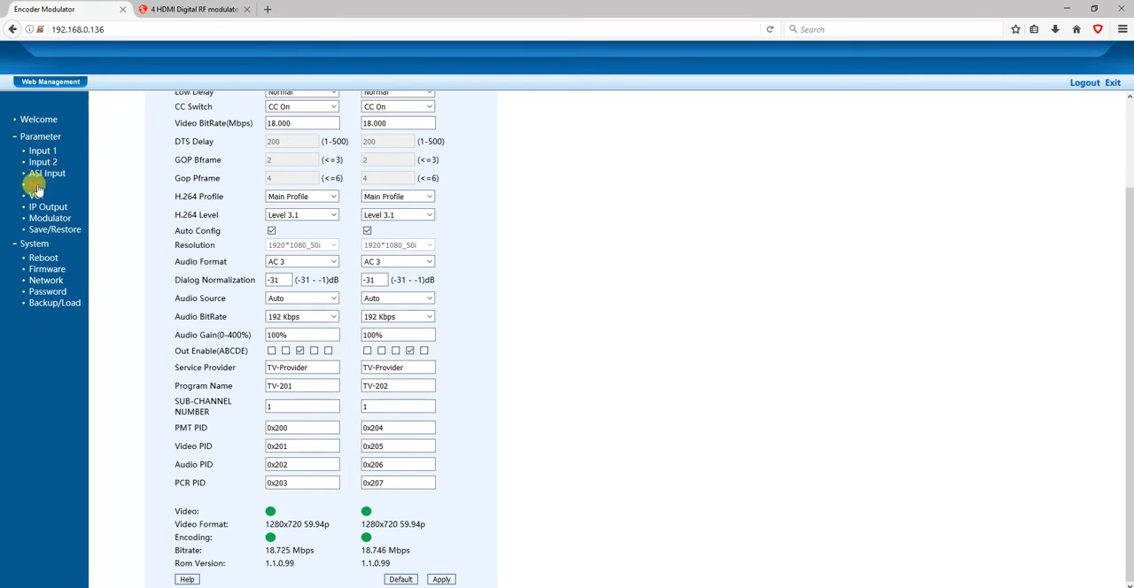
{"action": "left_click", "coordinate": [36, 184]}
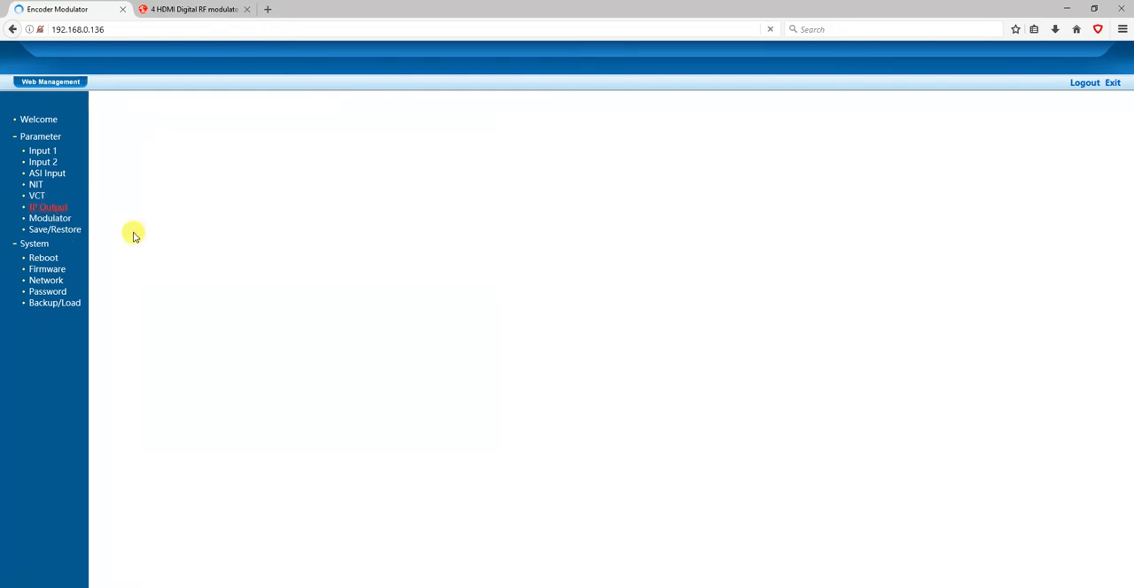
- View the Virtual Channel Table, then the IP Output page with streams at 224.2.2.2
{"action": "left_click", "coordinate": [37, 195]}
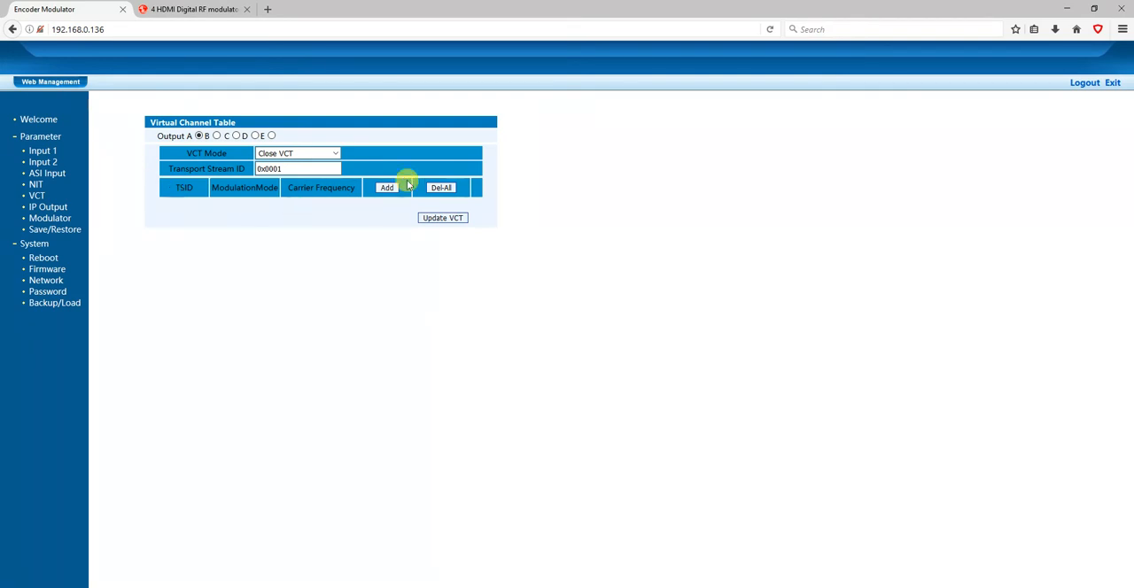
{"action": "mouse_move", "coordinate": [287, 115]}
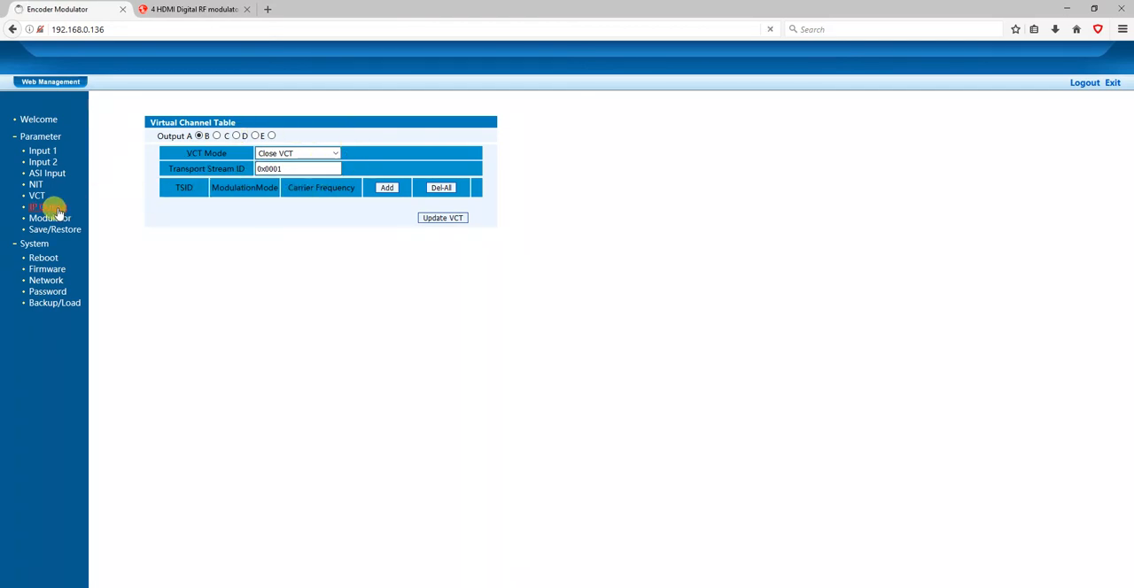
{"action": "left_click", "coordinate": [48, 206]}
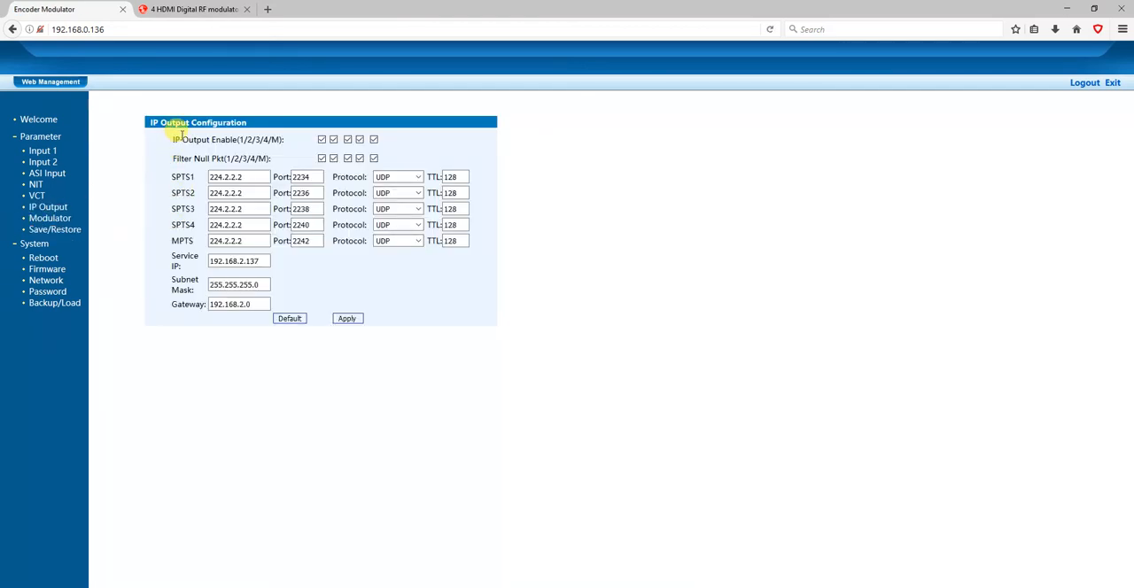
- Leave IP output unchanged and bring up the Modulator Configuration with RF A–D at 291–312 MHz
{"action": "left_click", "coordinate": [396, 176]}
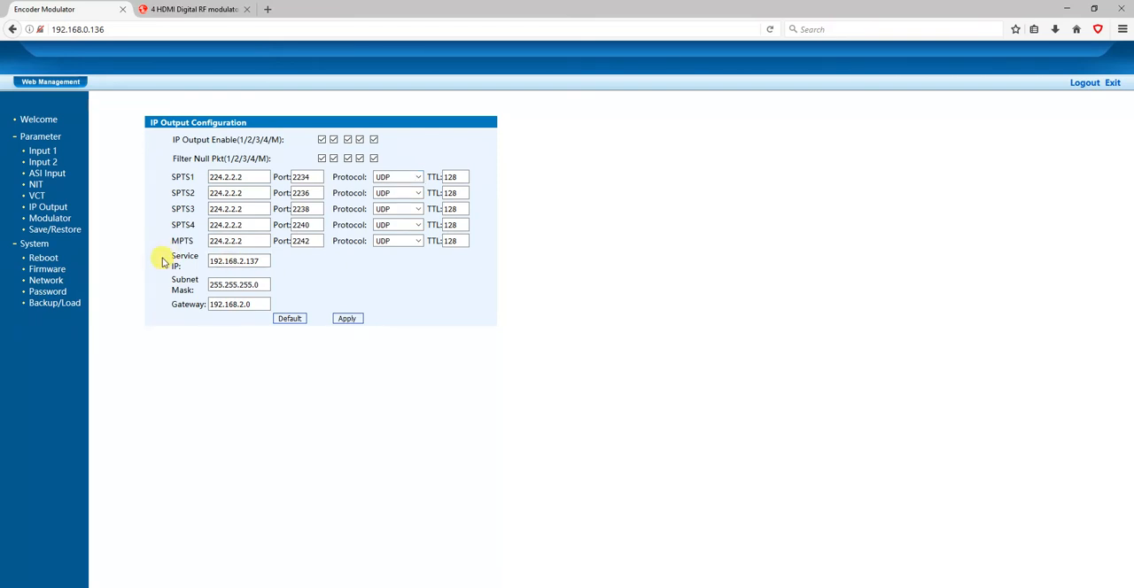
{"action": "mouse_move", "coordinate": [246, 274]}
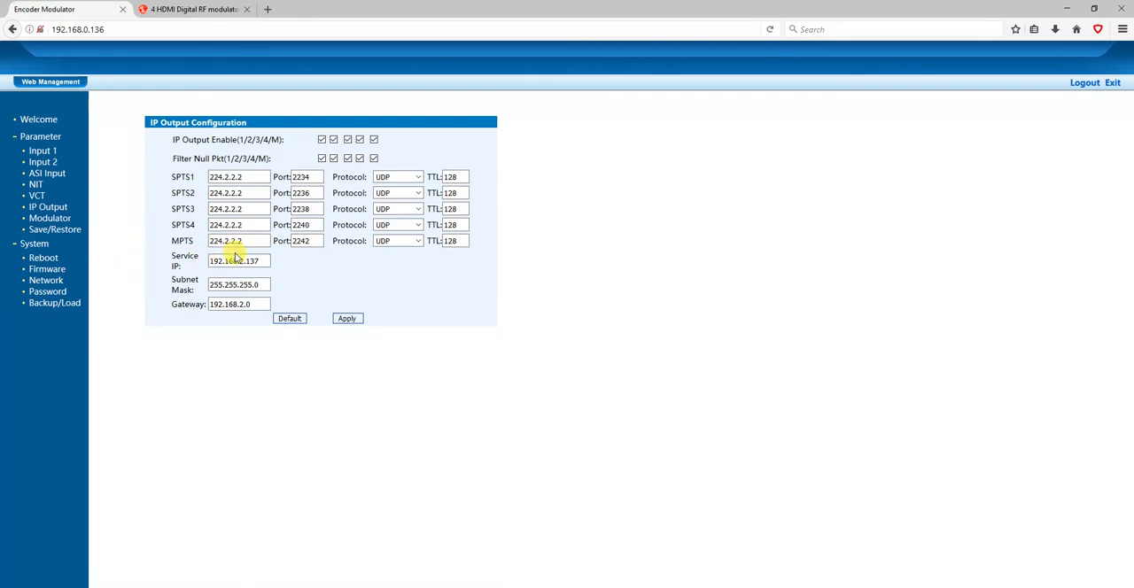
{"action": "mouse_move", "coordinate": [49, 218]}
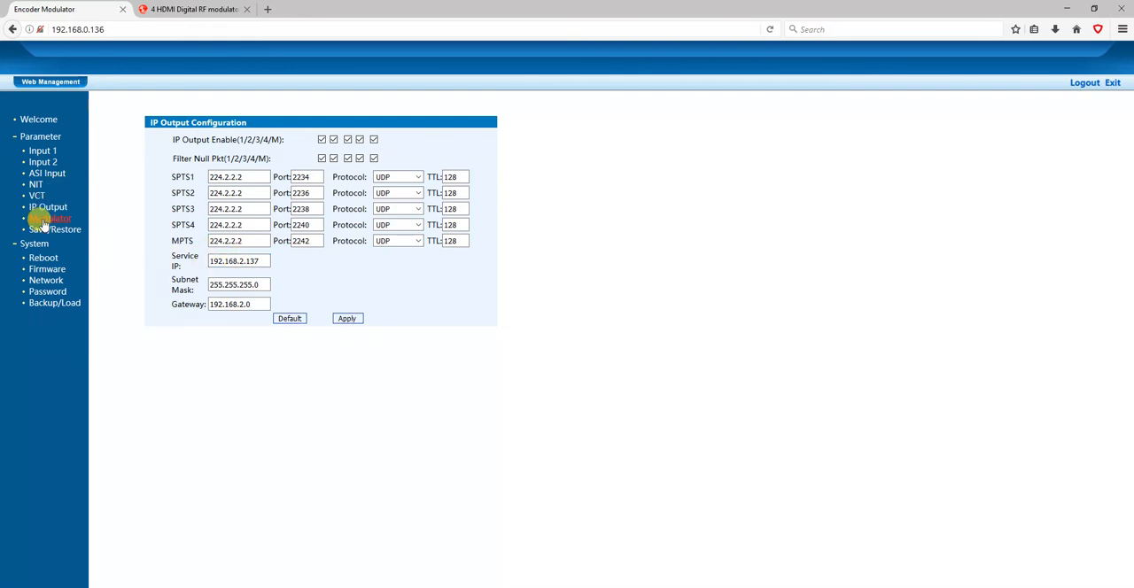
{"action": "left_click", "coordinate": [49, 218]}
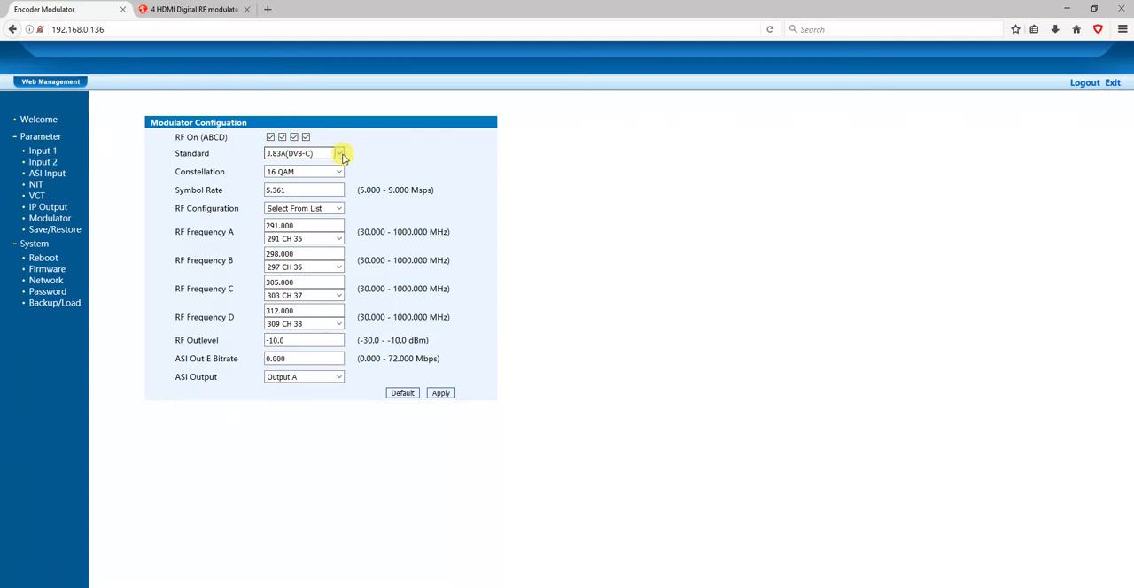
- Switch the modulator from 16 QAM to standard 3.83B with 256 QAM, symbol rate 5.361
{"action": "left_click", "coordinate": [338, 153]}
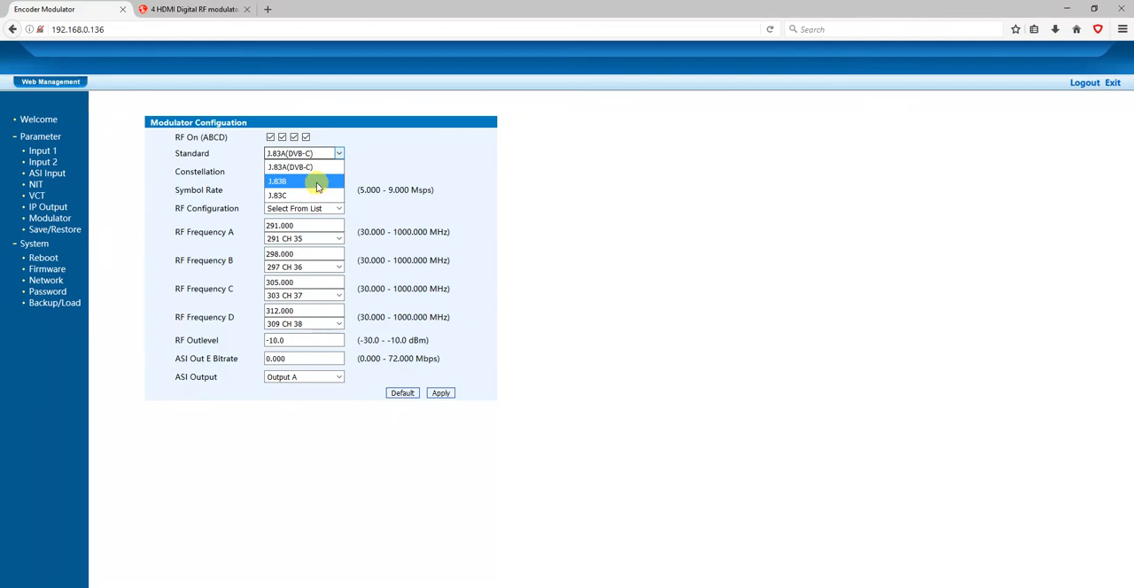
{"action": "left_click", "coordinate": [277, 182]}
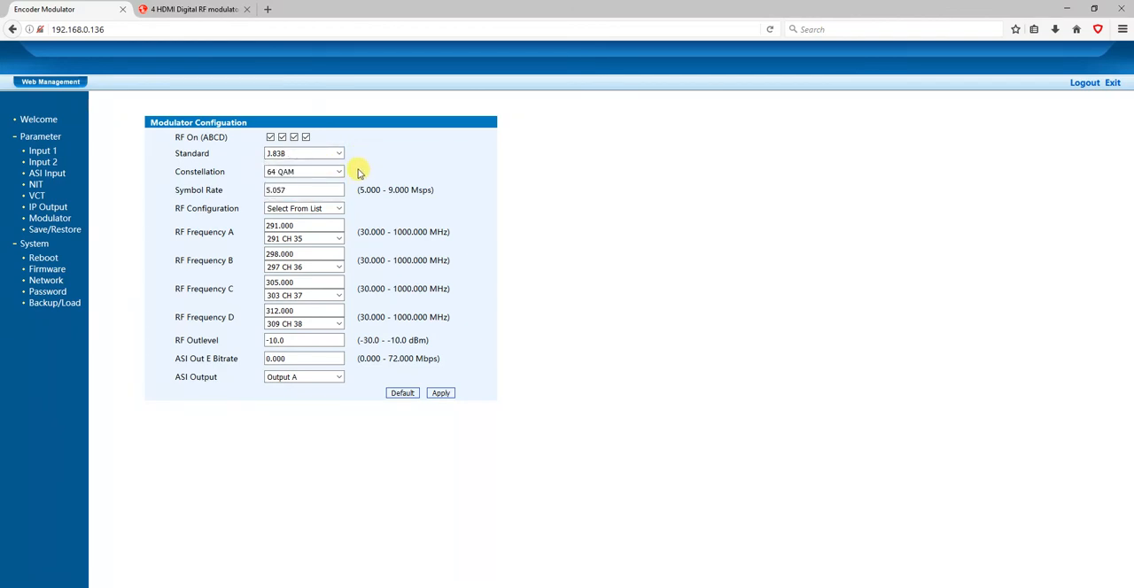
{"action": "left_click", "coordinate": [304, 171]}
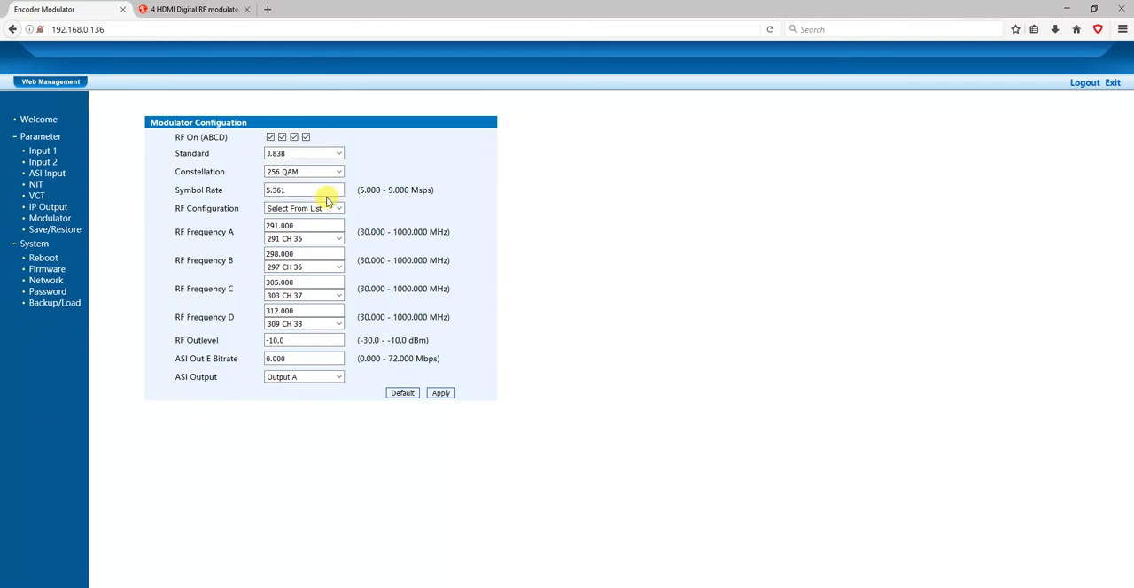
{"action": "mouse_move", "coordinate": [352, 169]}
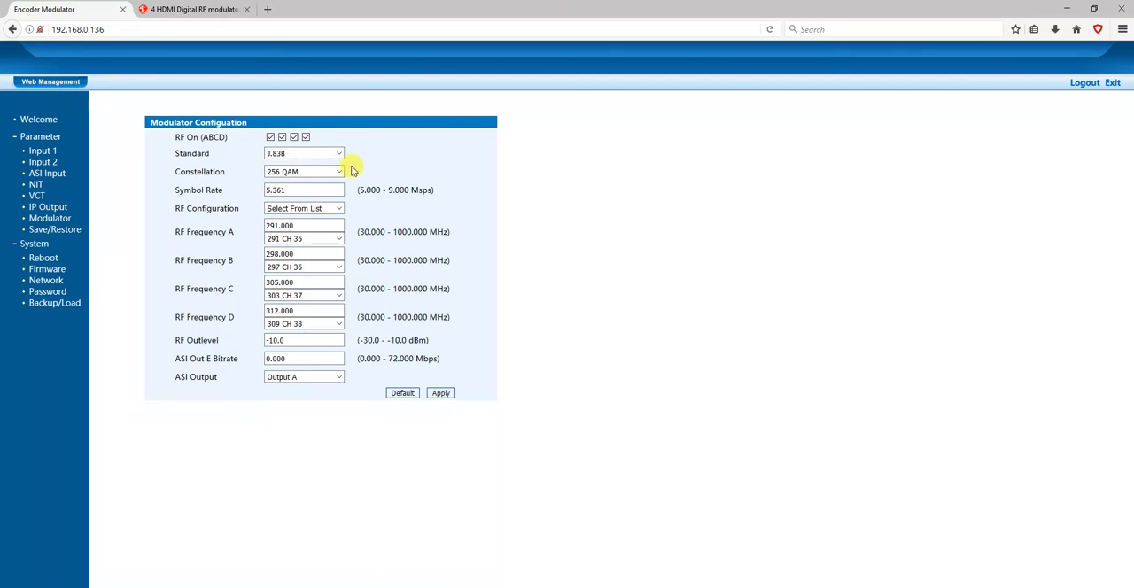
{"action": "mouse_move", "coordinate": [340, 218]}
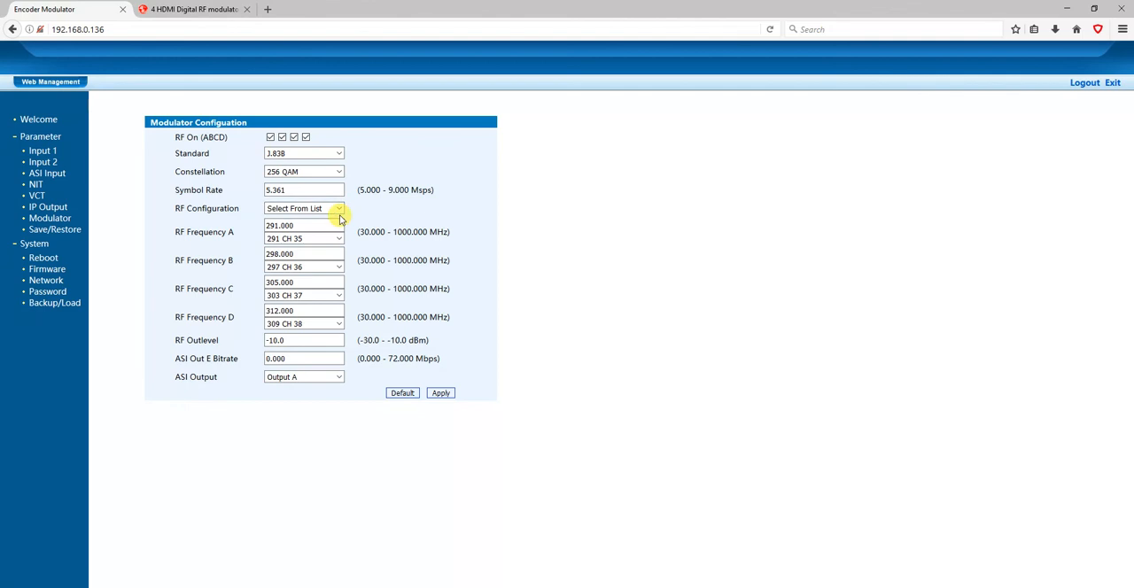
- Keep RF Configuration on Select From List and set output A to 57 MHz, channel 2
{"action": "left_click", "coordinate": [337, 208]}
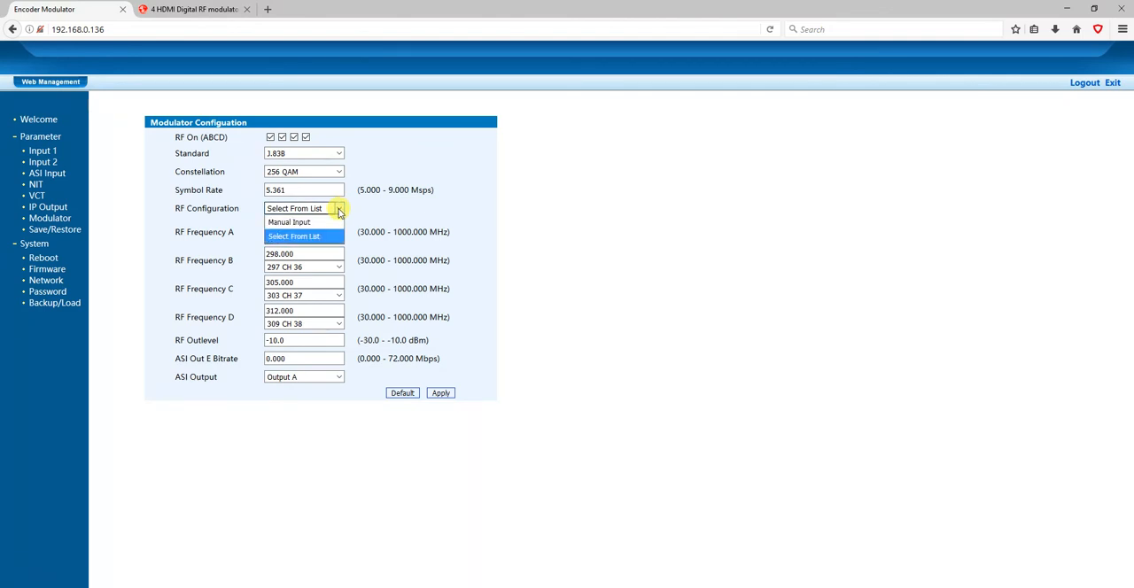
{"action": "left_click", "coordinate": [304, 235]}
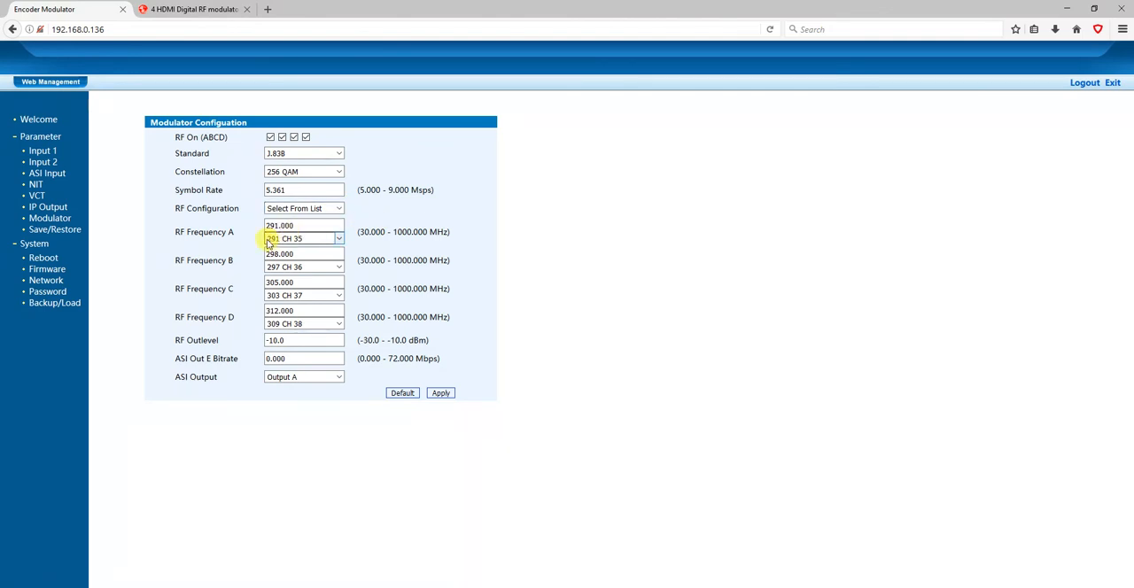
{"action": "left_click", "coordinate": [339, 238]}
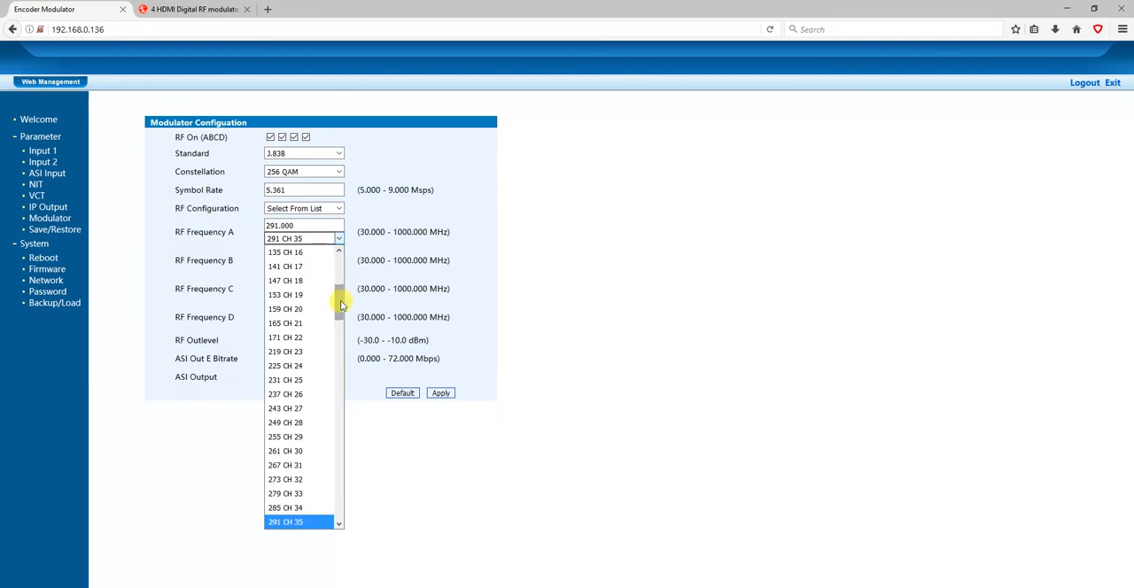
{"action": "left_click", "coordinate": [286, 522]}
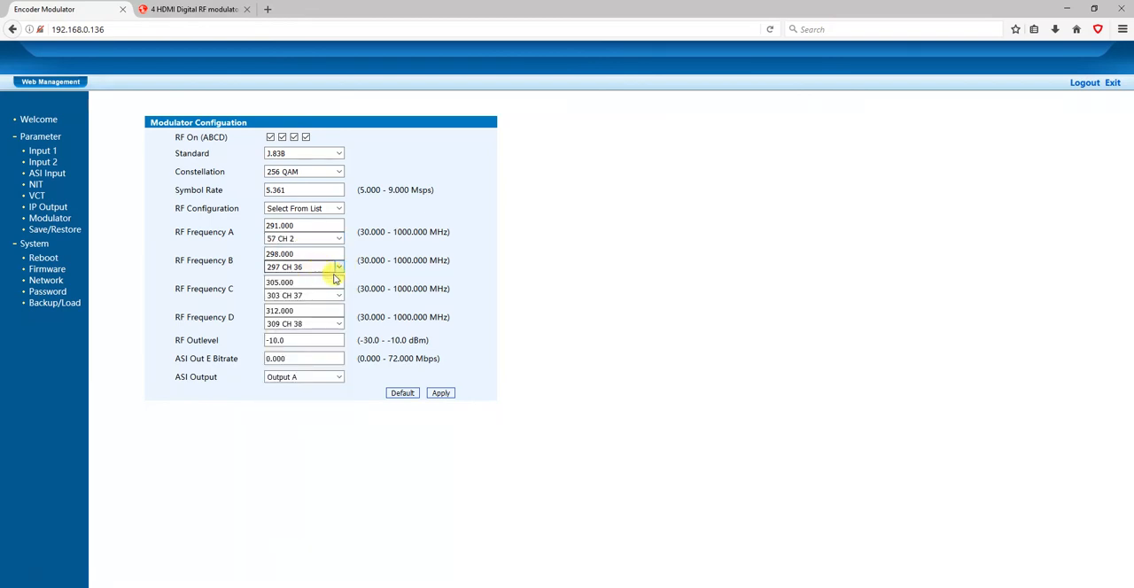
- Set outputs B–D to channels 3–5 (63, 69, 79 MHz), apply, and view the status page
{"action": "left_click", "coordinate": [337, 266]}
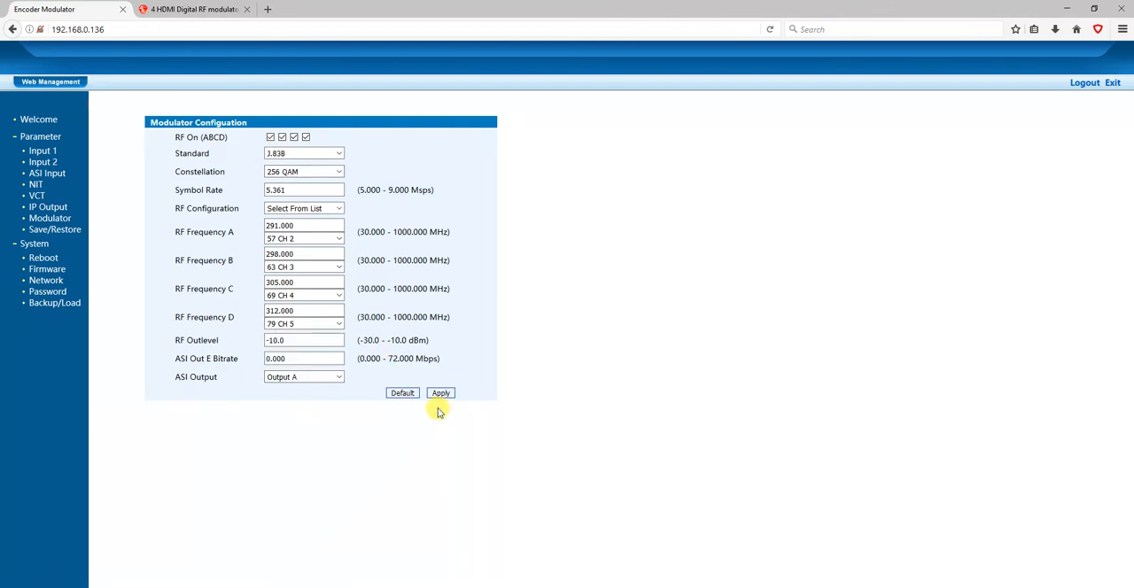
{"action": "left_click", "coordinate": [441, 393]}
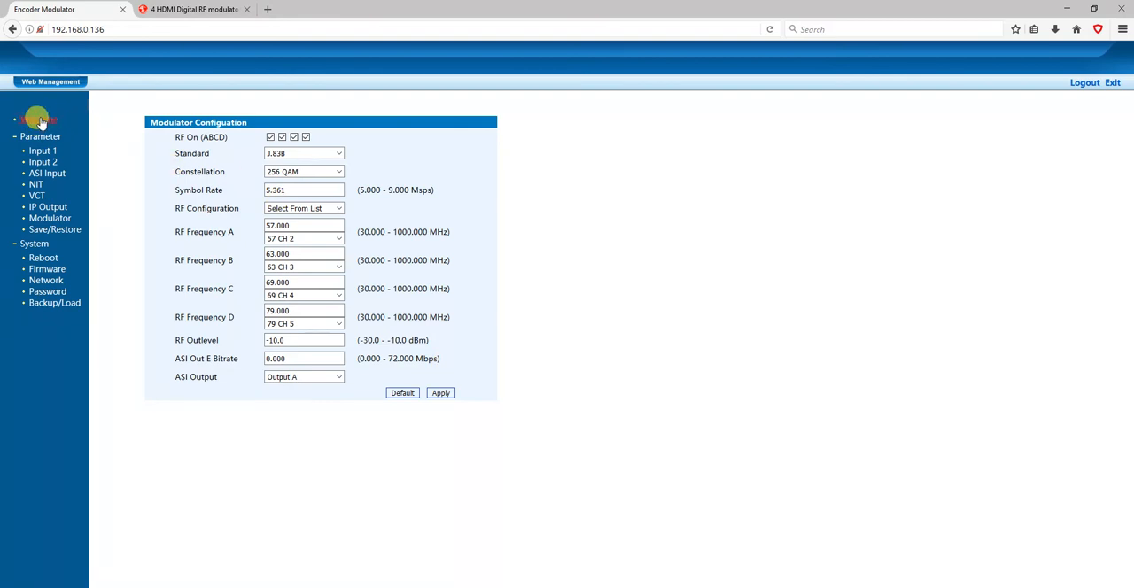
{"action": "left_click", "coordinate": [38, 118]}
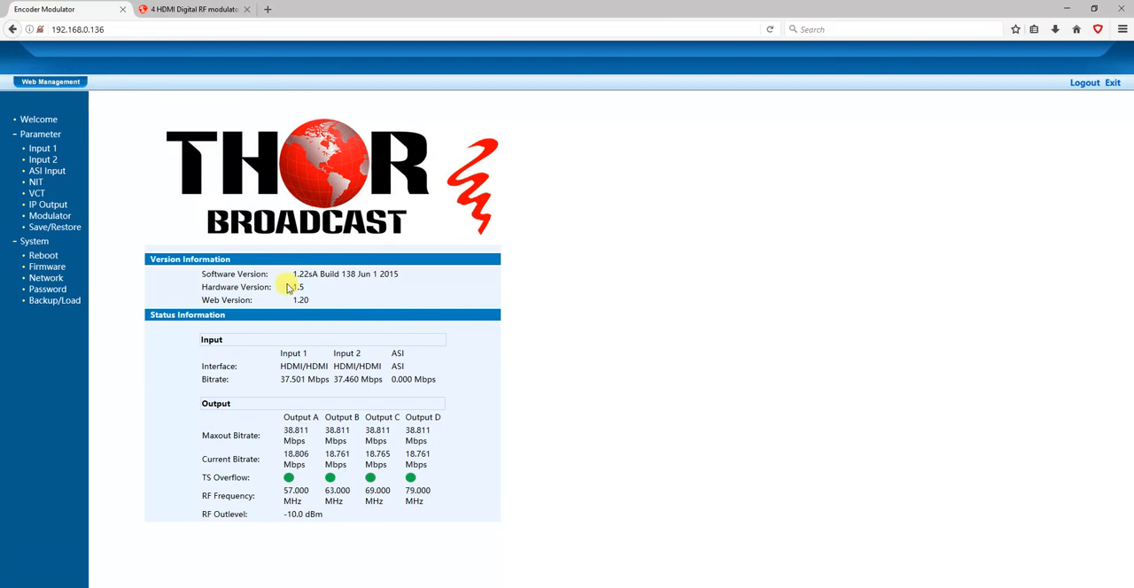
{"action": "mouse_move", "coordinate": [594, 304]}
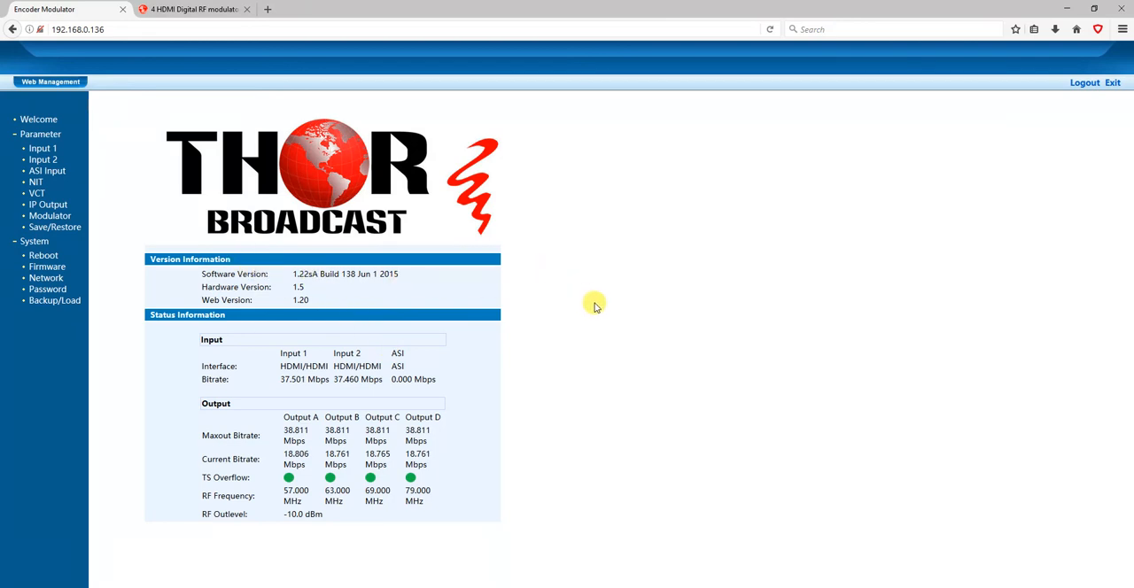
{"action": "mouse_move", "coordinate": [587, 335]}
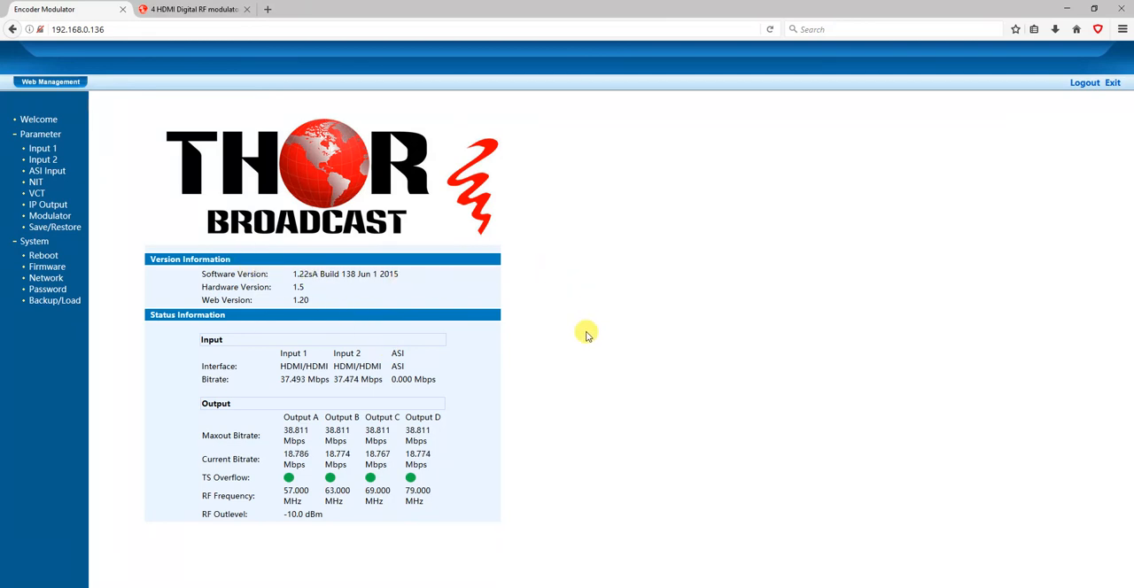